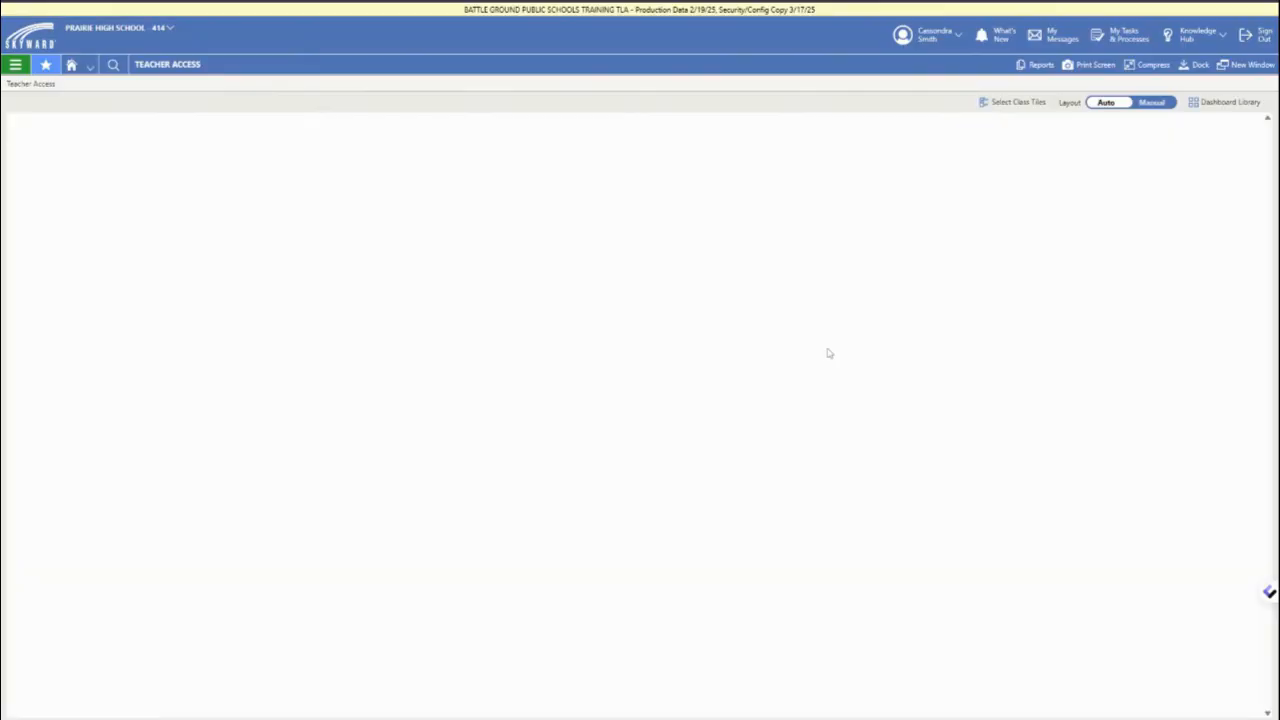
{"action": "mouse_move", "coordinate": [73, 146]}
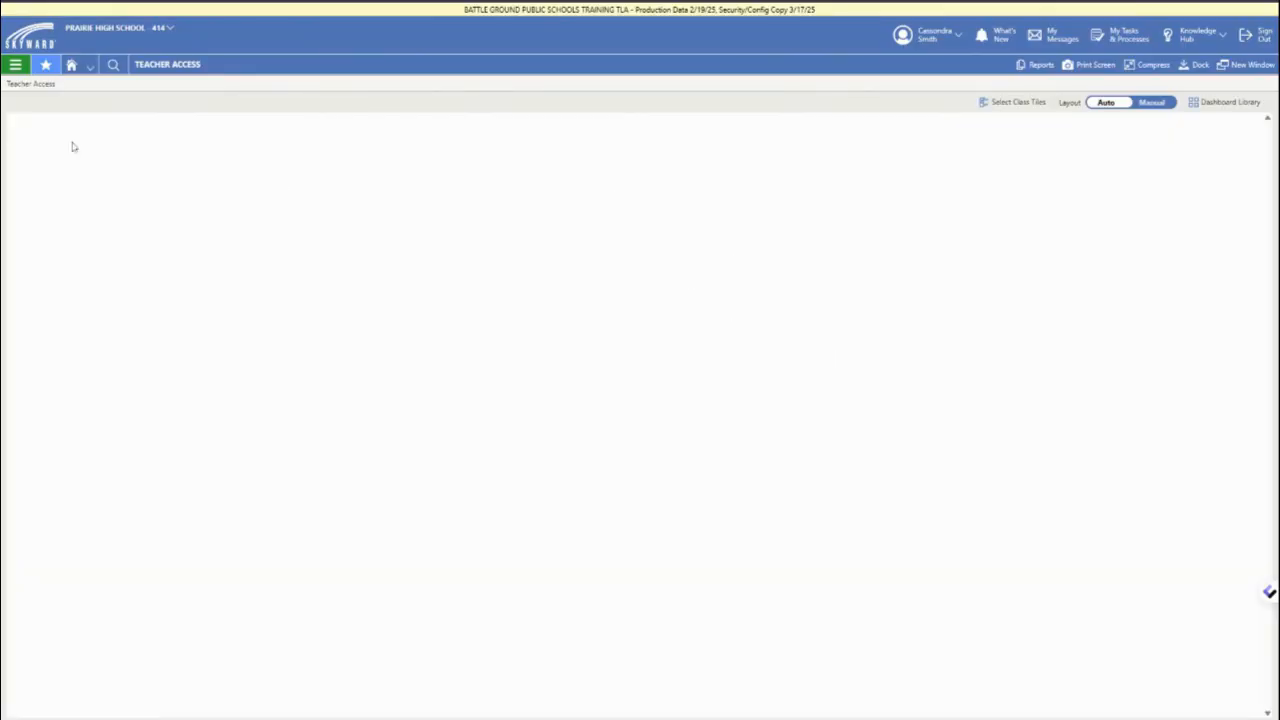
Show the Student category in the Teacher Access menu, listing Student List and mailing labels.
{"action": "left_click", "coordinate": [15, 64]}
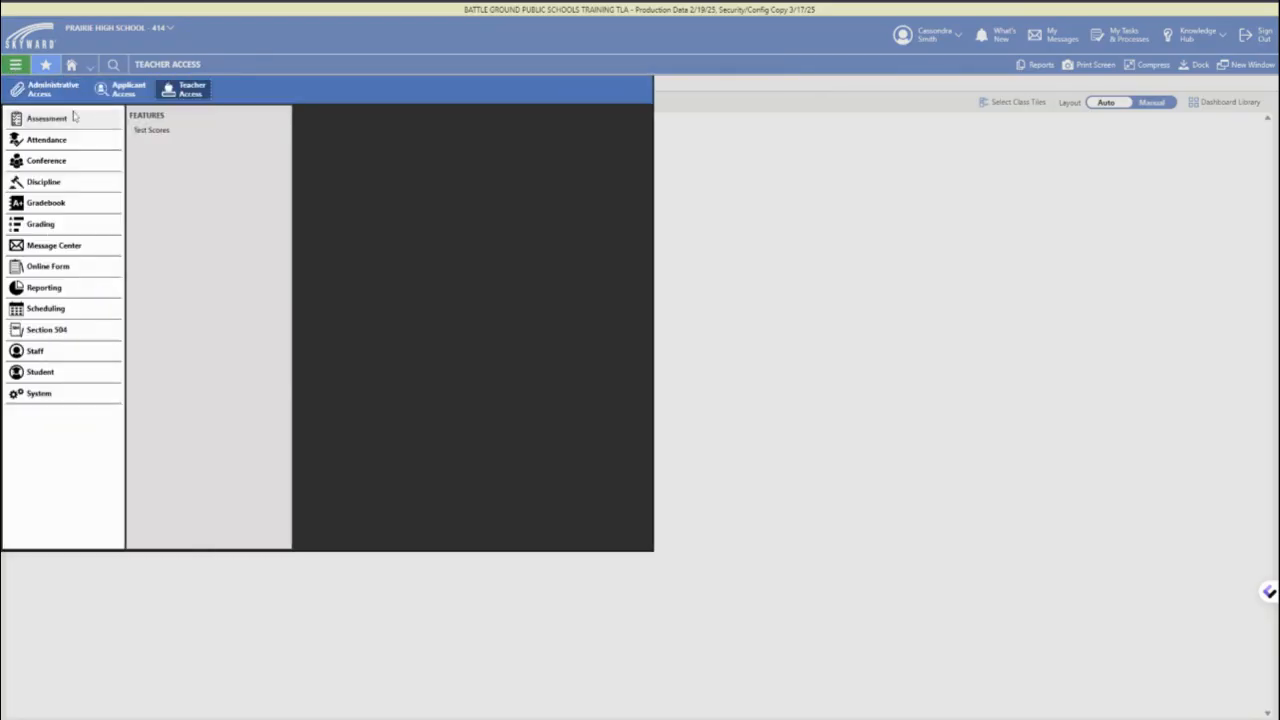
{"action": "mouse_move", "coordinate": [93, 191]}
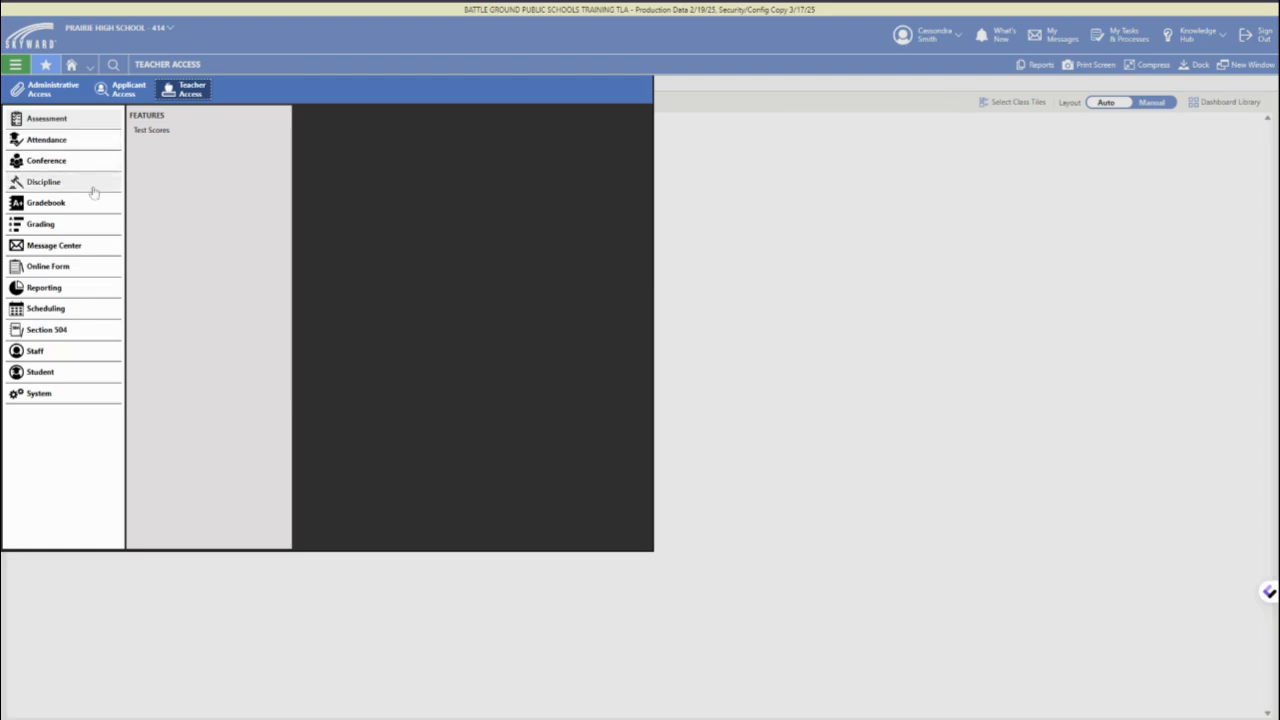
{"action": "mouse_move", "coordinate": [88, 205]}
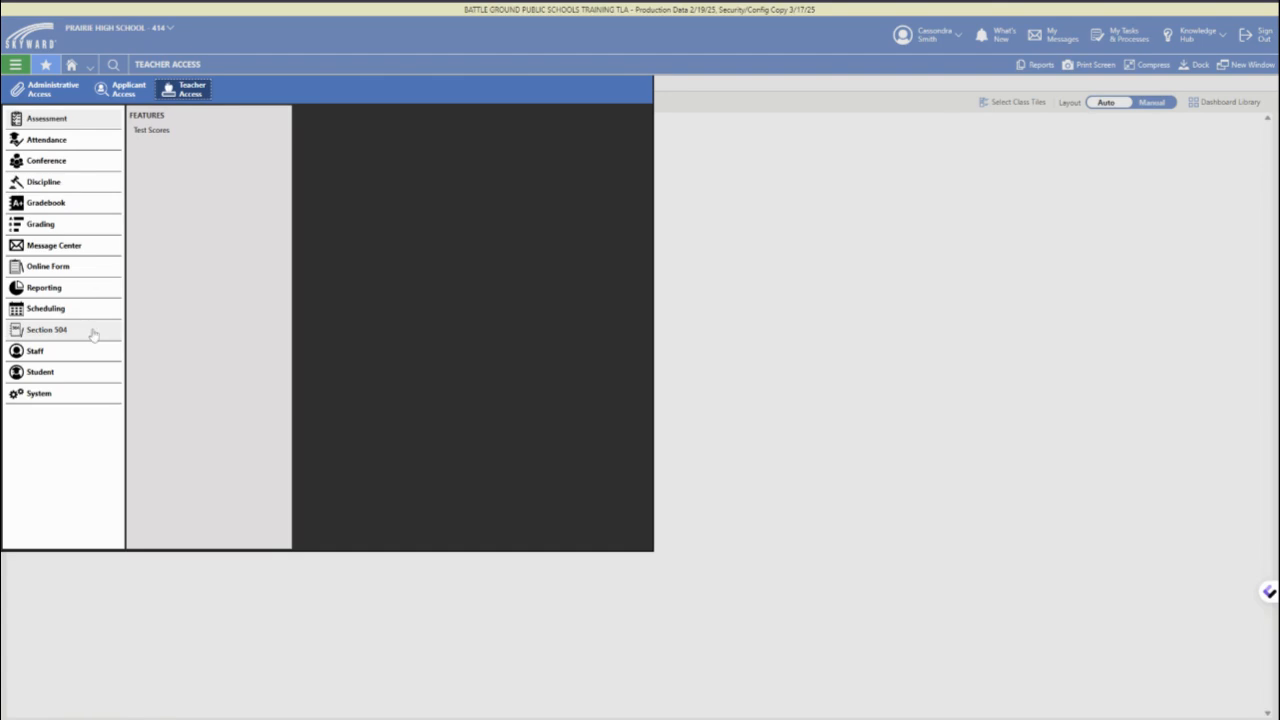
{"action": "left_click", "coordinate": [40, 371]}
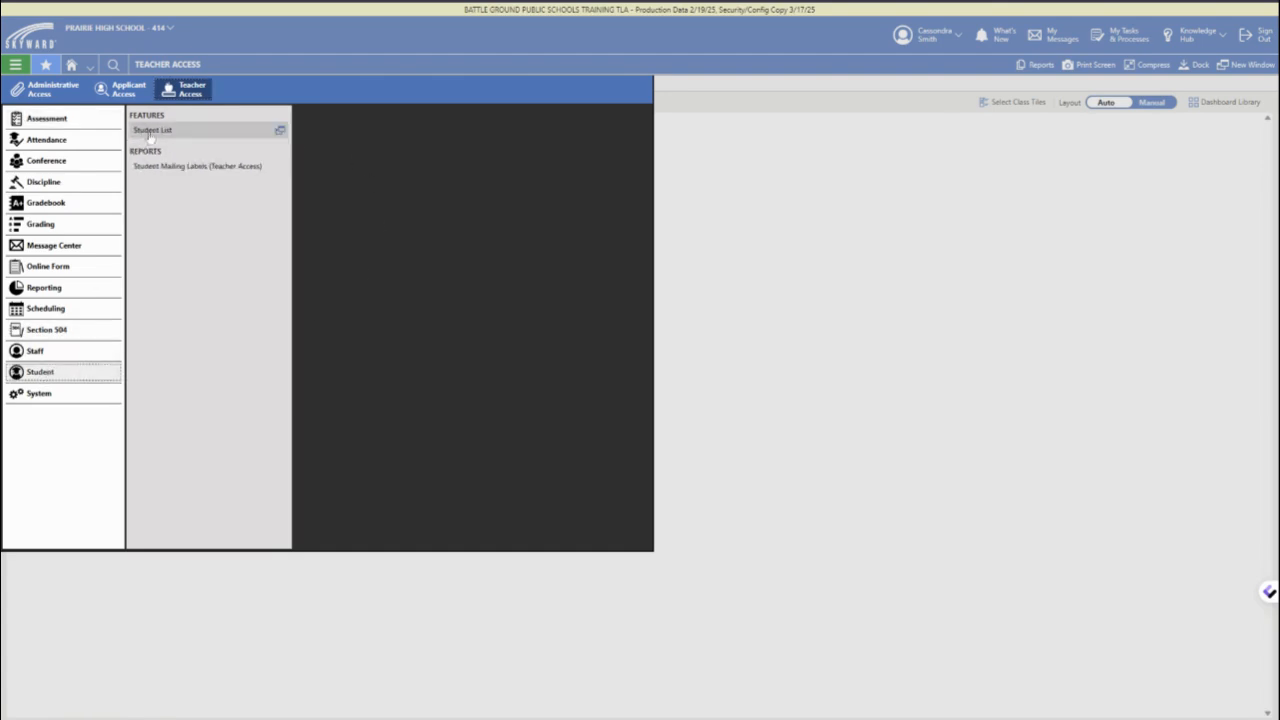
Open Student List to show the student record with grade, contact and guardian details.
{"action": "left_click", "coordinate": [152, 130]}
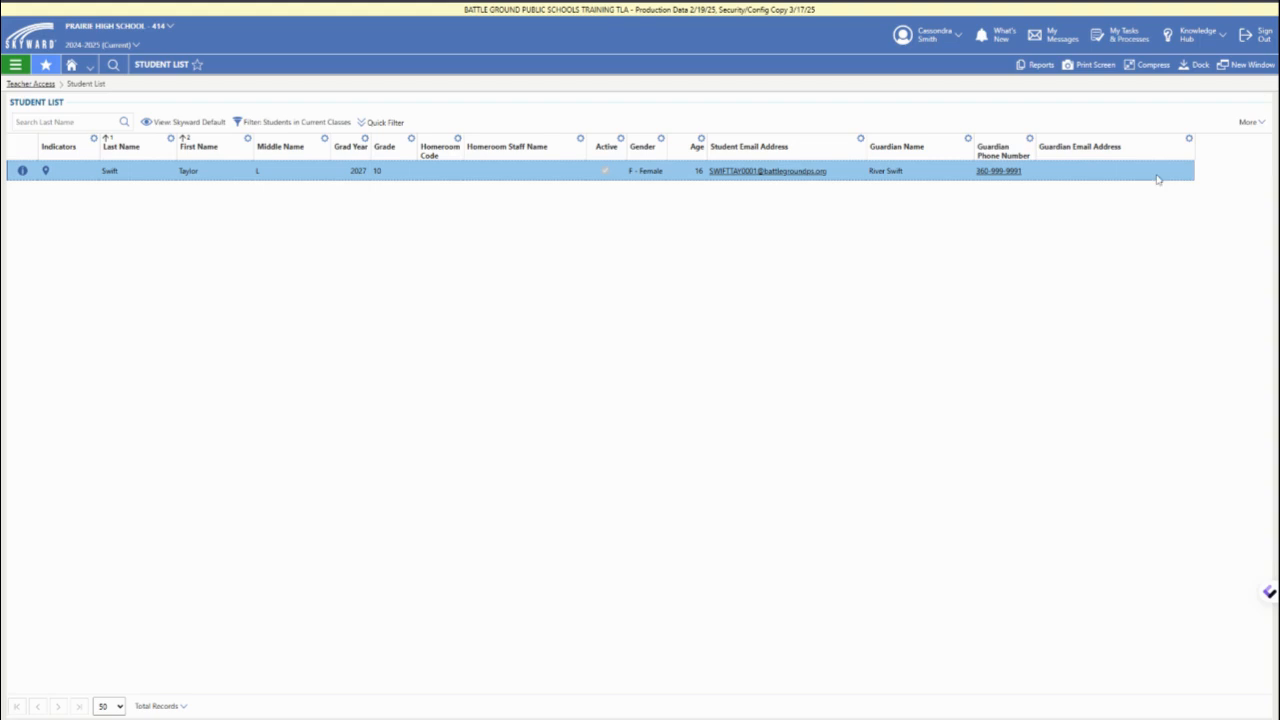
{"action": "mouse_move", "coordinate": [87, 203]}
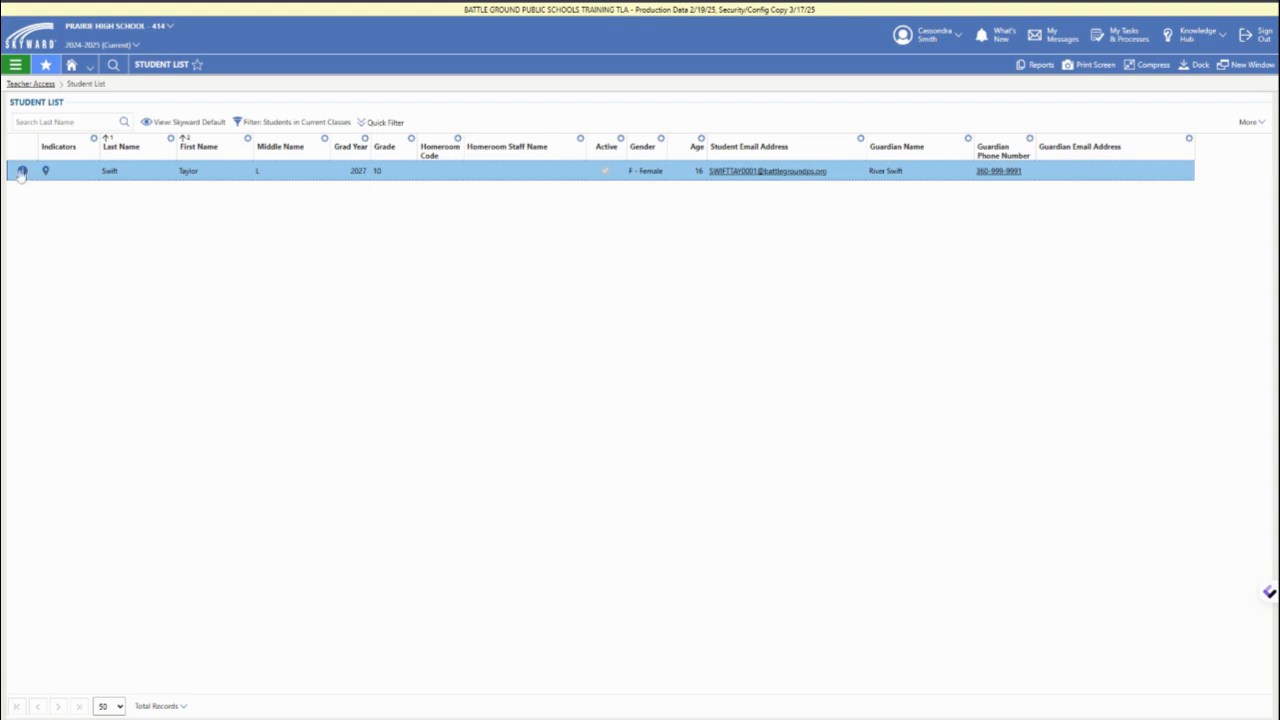
Open the student's profile and view Schedule, Academic History, Activities, Attendance and Discipline.
{"action": "left_click", "coordinate": [20, 170]}
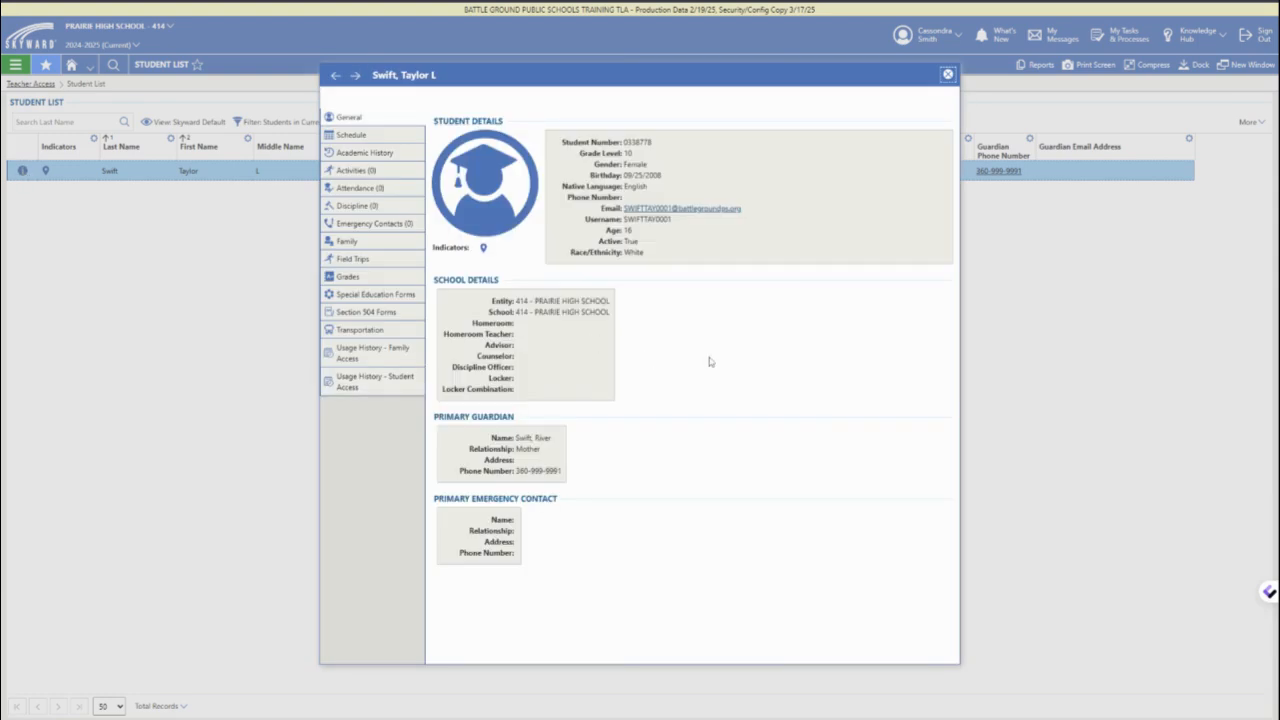
{"action": "mouse_move", "coordinate": [566, 407]}
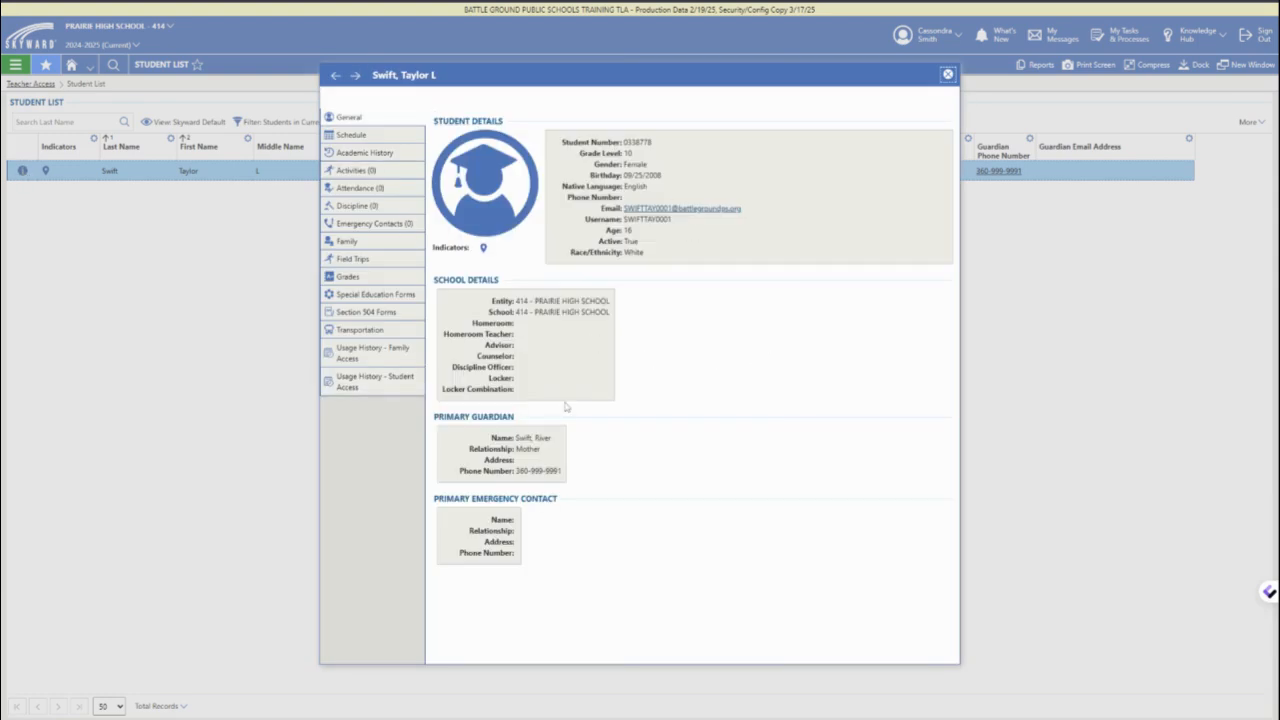
{"action": "mouse_move", "coordinate": [605, 526]}
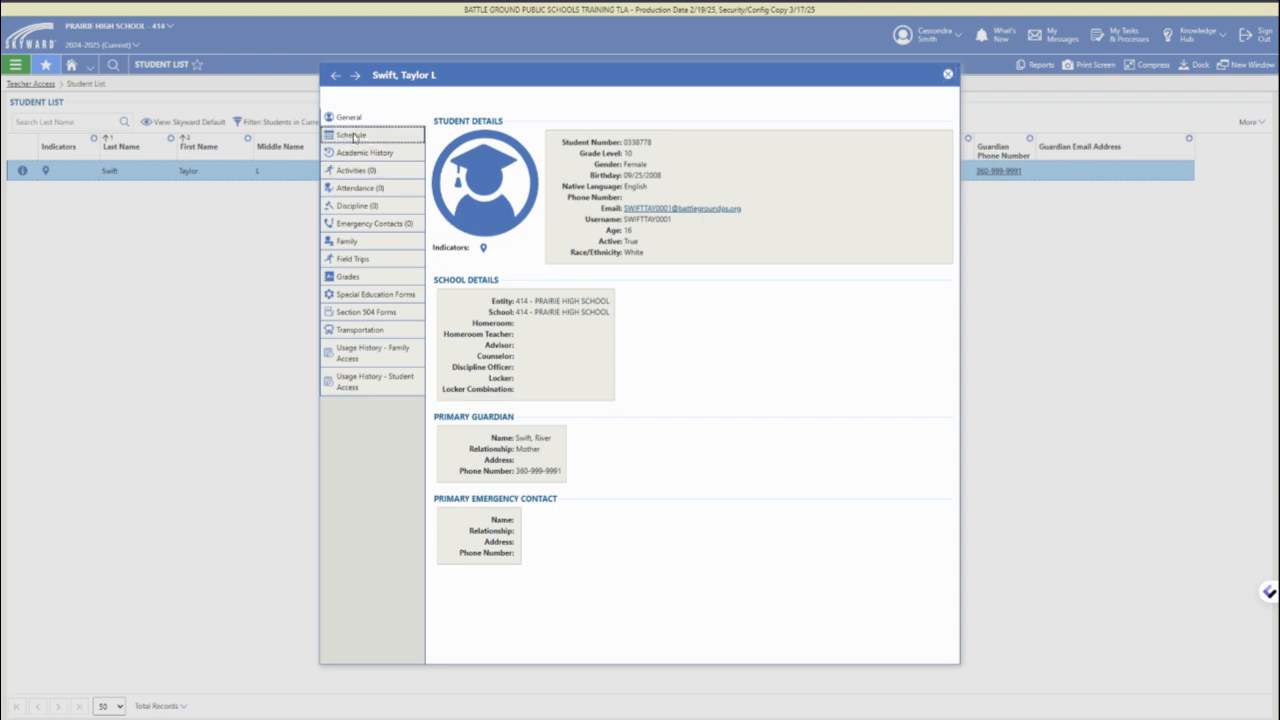
{"action": "left_click", "coordinate": [350, 135]}
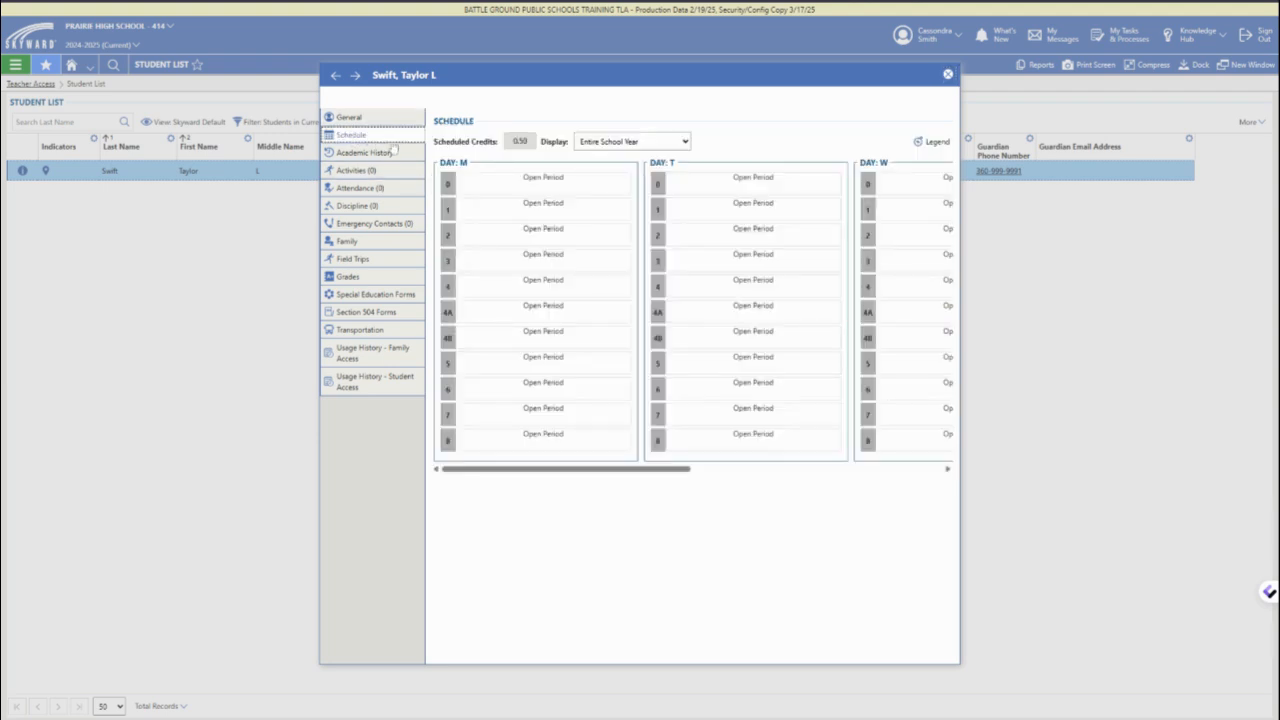
{"action": "left_click", "coordinate": [365, 152]}
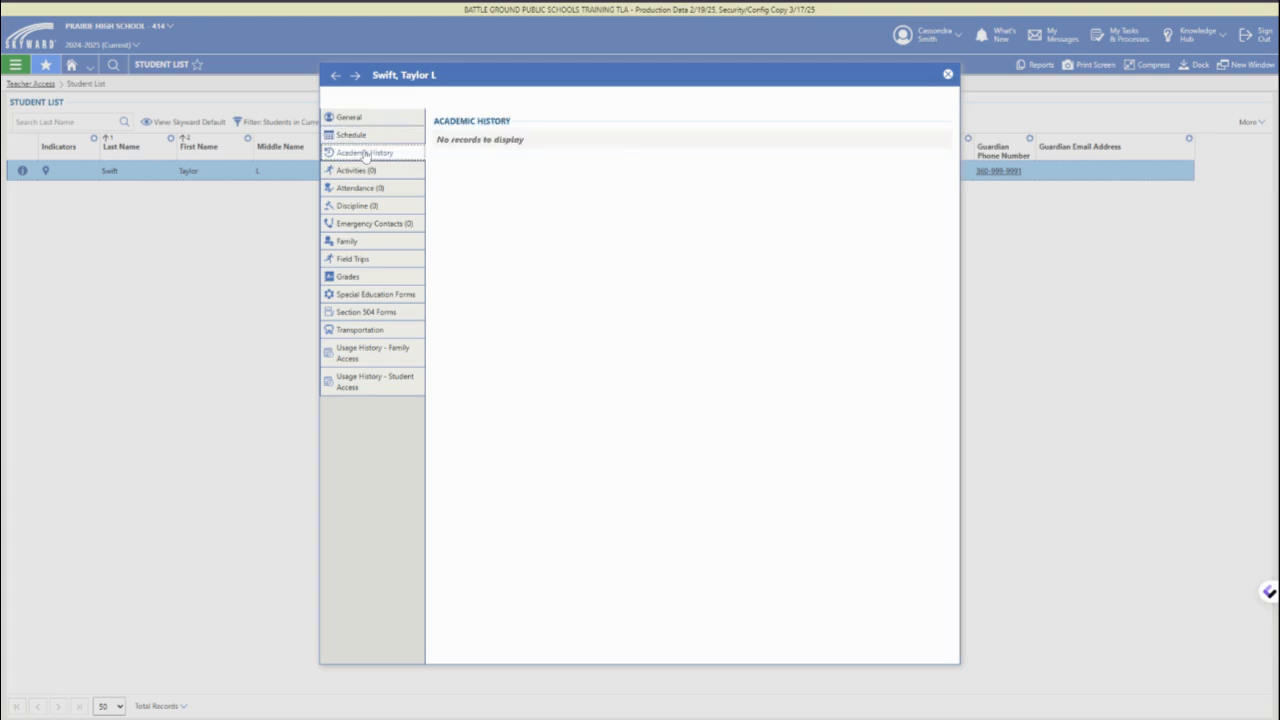
{"action": "left_click", "coordinate": [353, 170]}
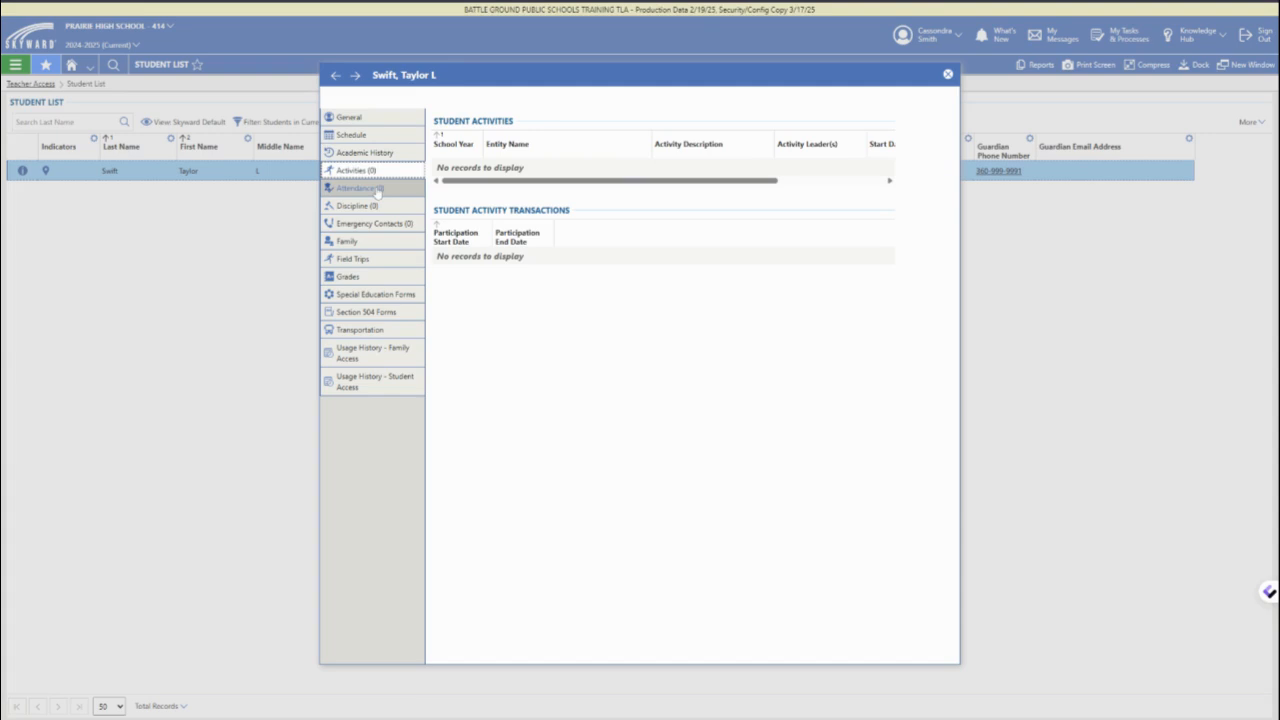
{"action": "left_click", "coordinate": [360, 188]}
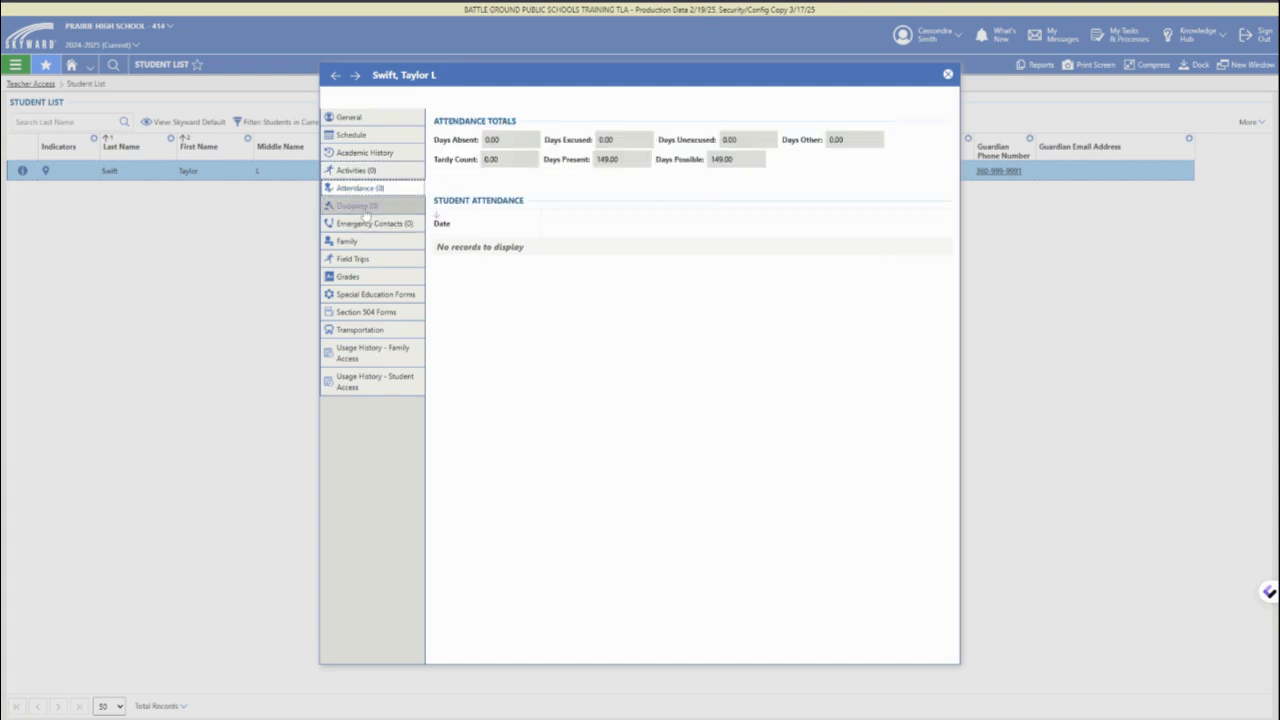
{"action": "left_click", "coordinate": [357, 205]}
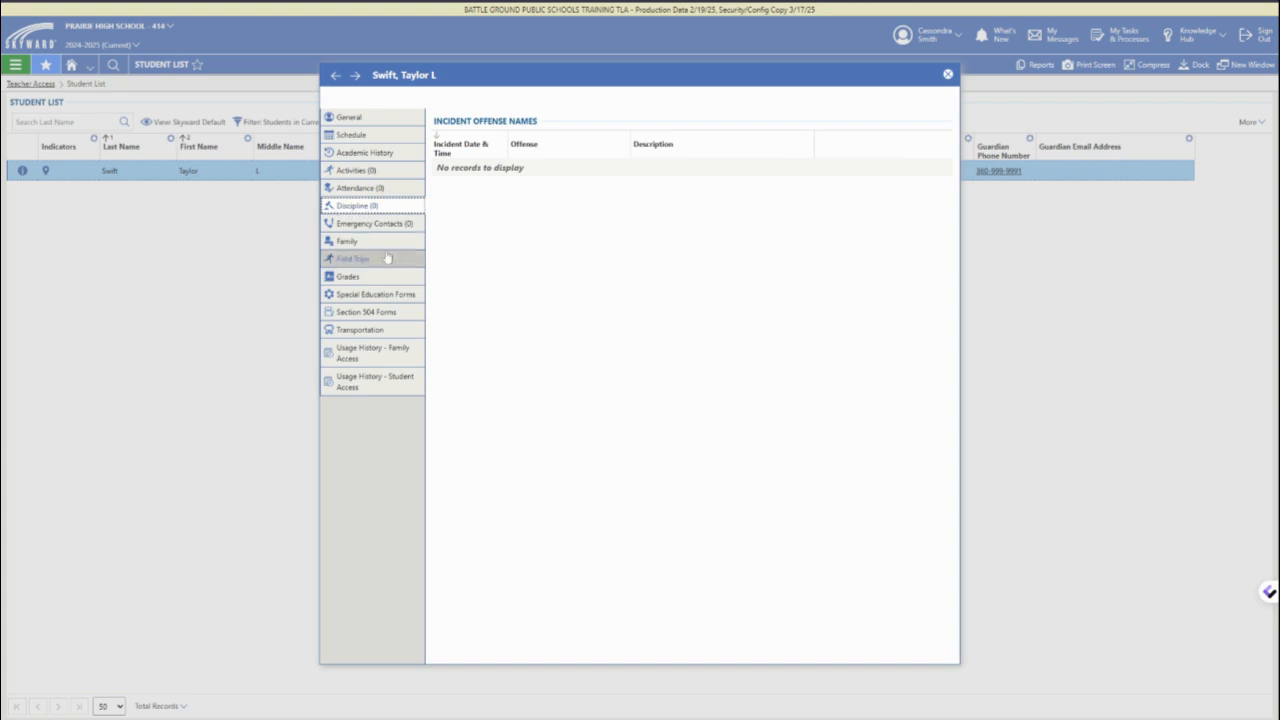
View Emergency Contacts, Family, Field Trips, Grades, Special Ed, 504, Transportation, then General.
{"action": "left_click", "coordinate": [372, 223]}
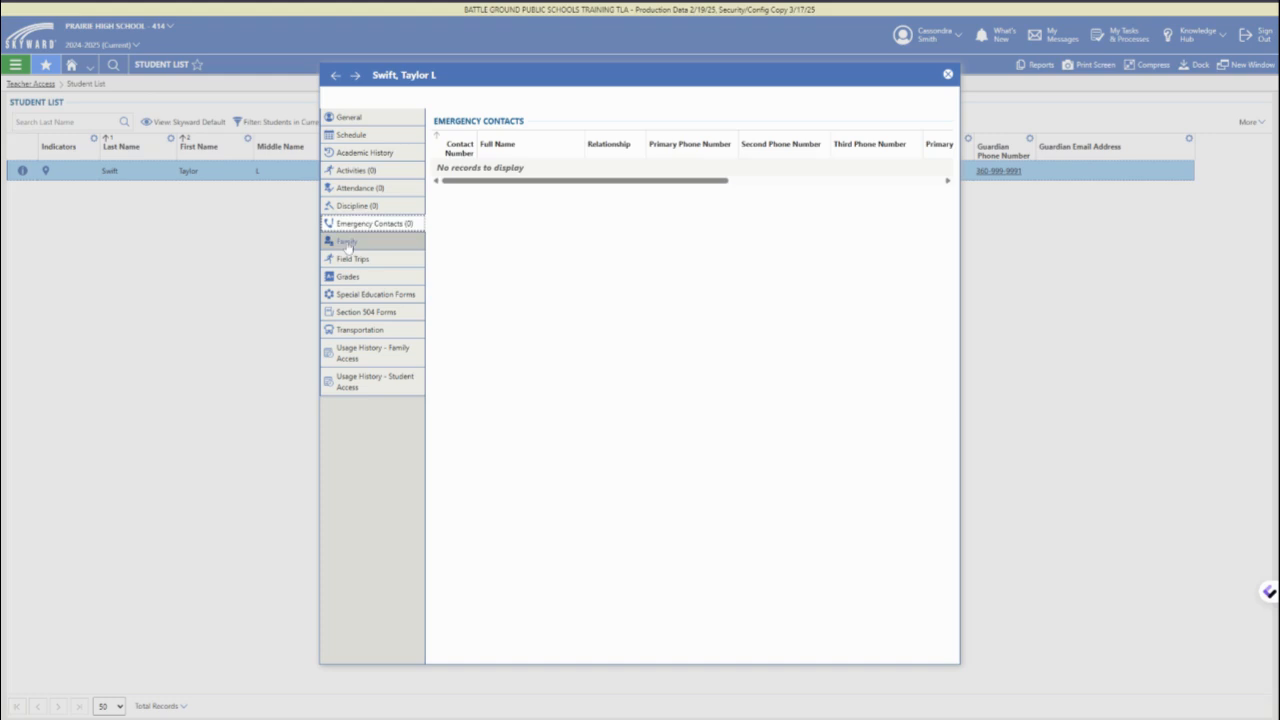
{"action": "left_click", "coordinate": [347, 241]}
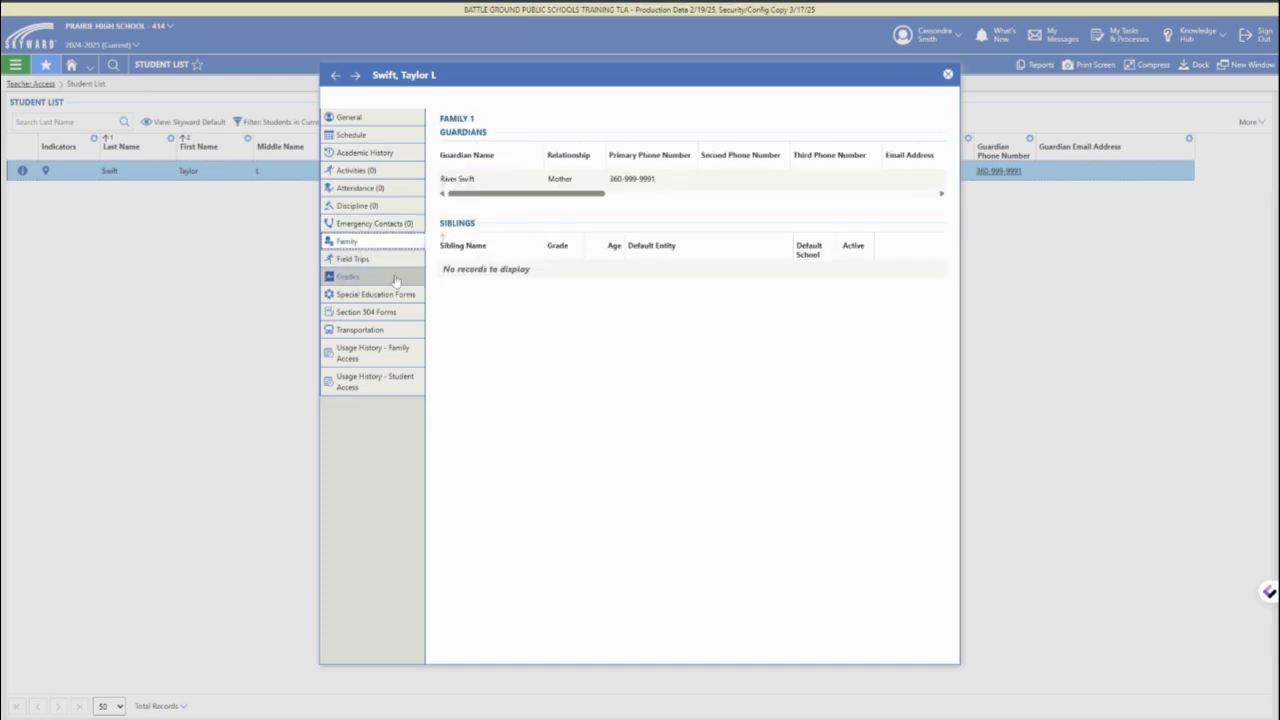
{"action": "left_click", "coordinate": [352, 258]}
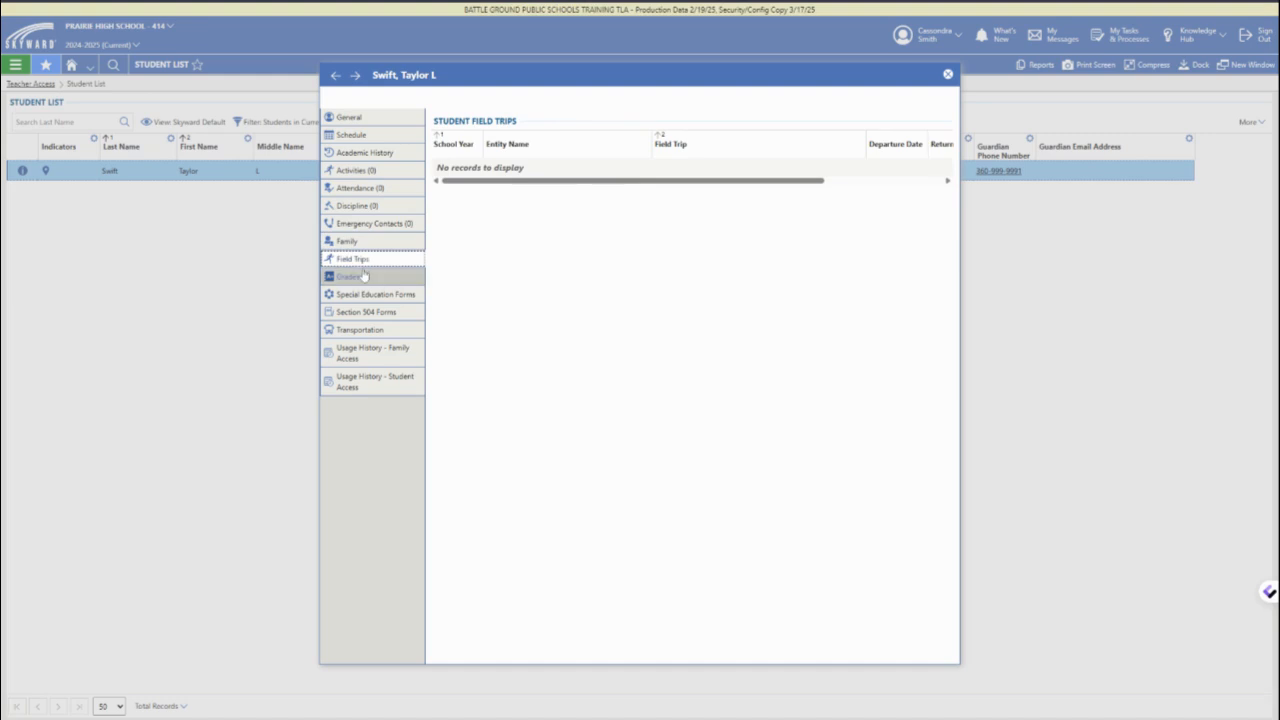
{"action": "left_click", "coordinate": [349, 276]}
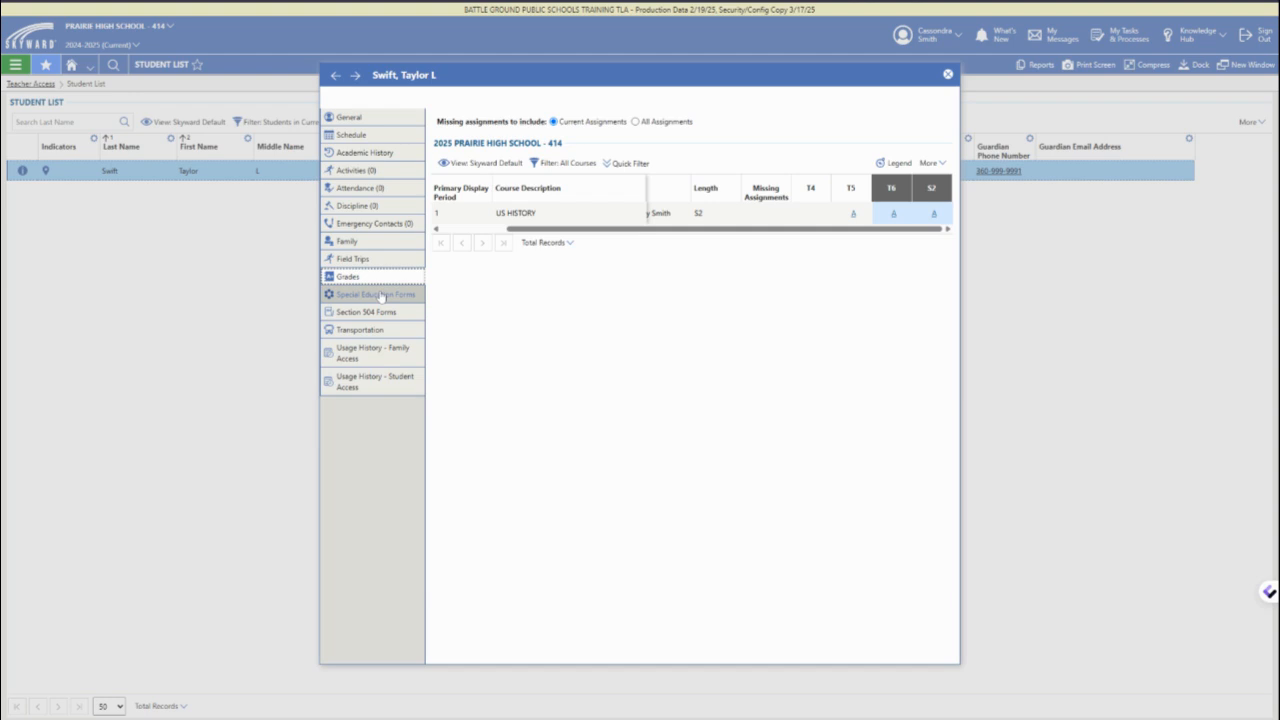
{"action": "left_click", "coordinate": [372, 294]}
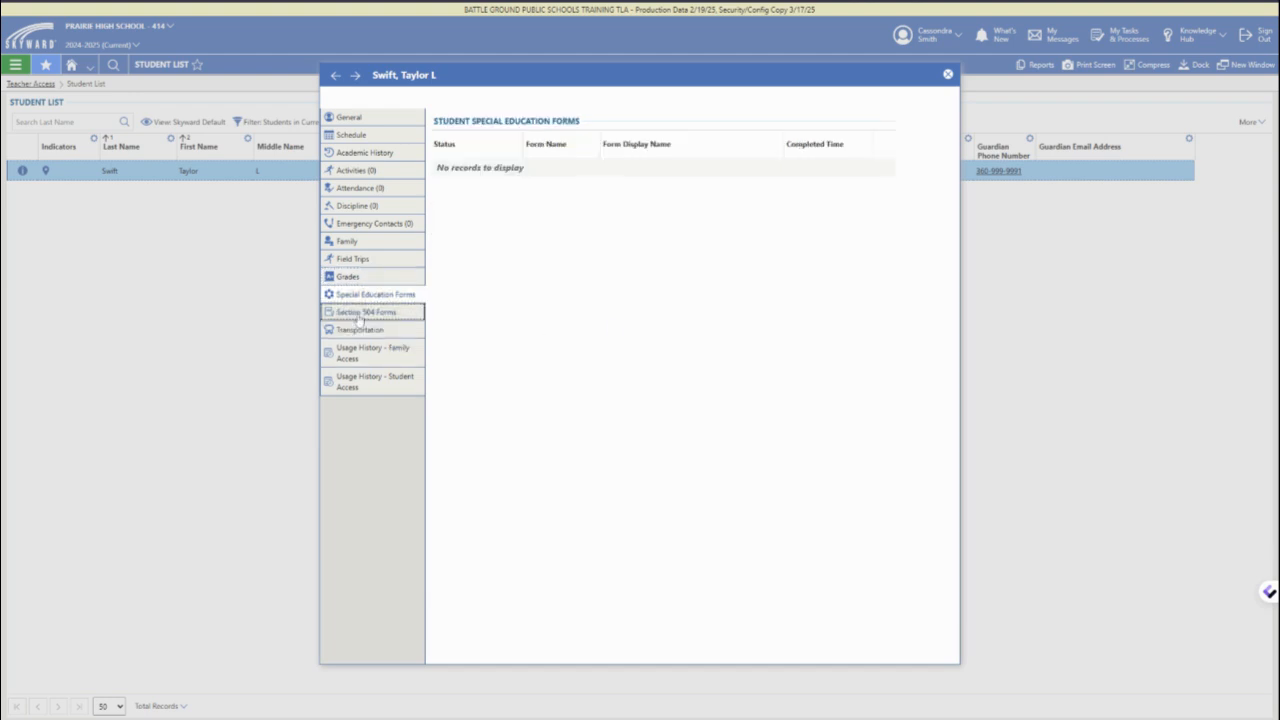
{"action": "left_click", "coordinate": [365, 311]}
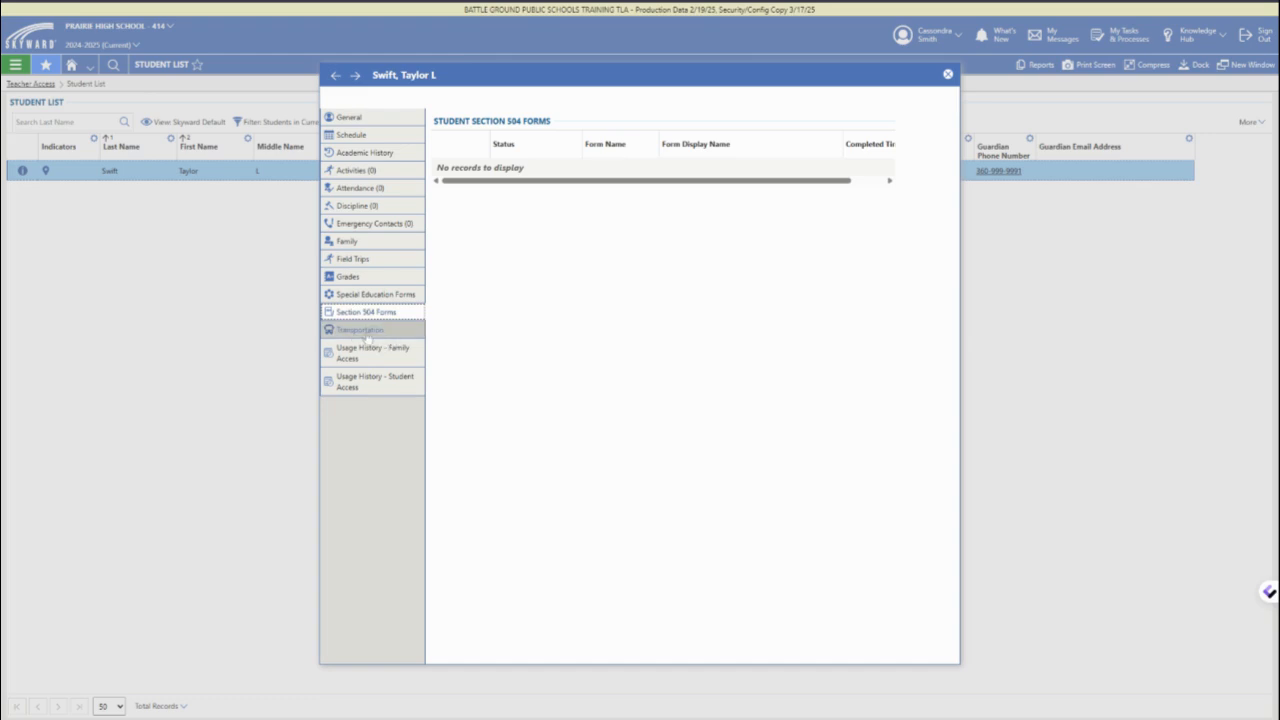
{"action": "left_click", "coordinate": [360, 329]}
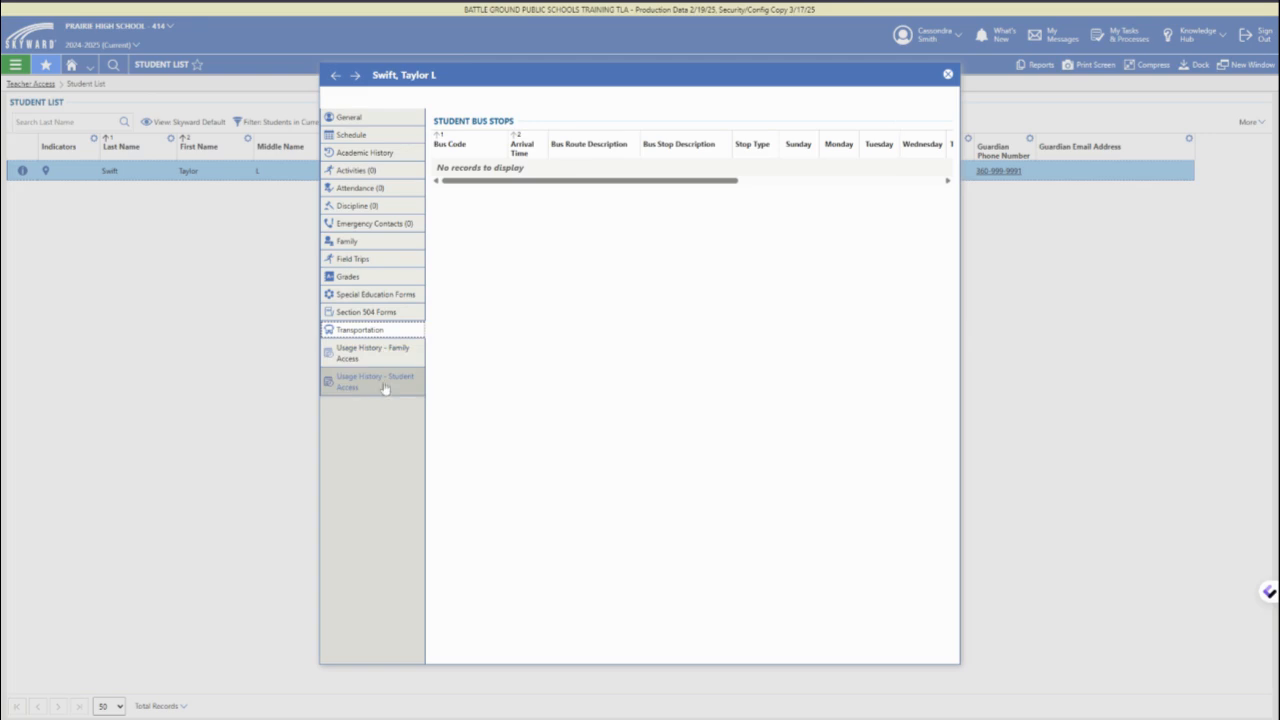
{"action": "left_click", "coordinate": [349, 117]}
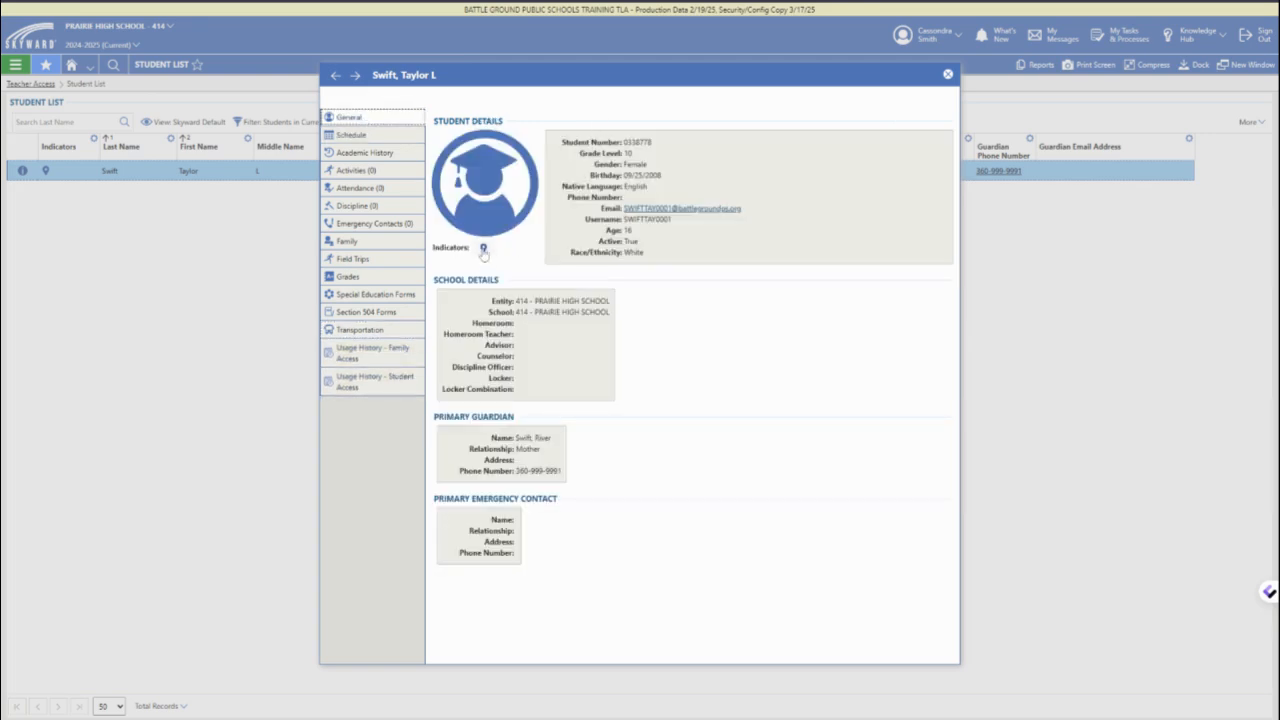
{"action": "left_click", "coordinate": [484, 248]}
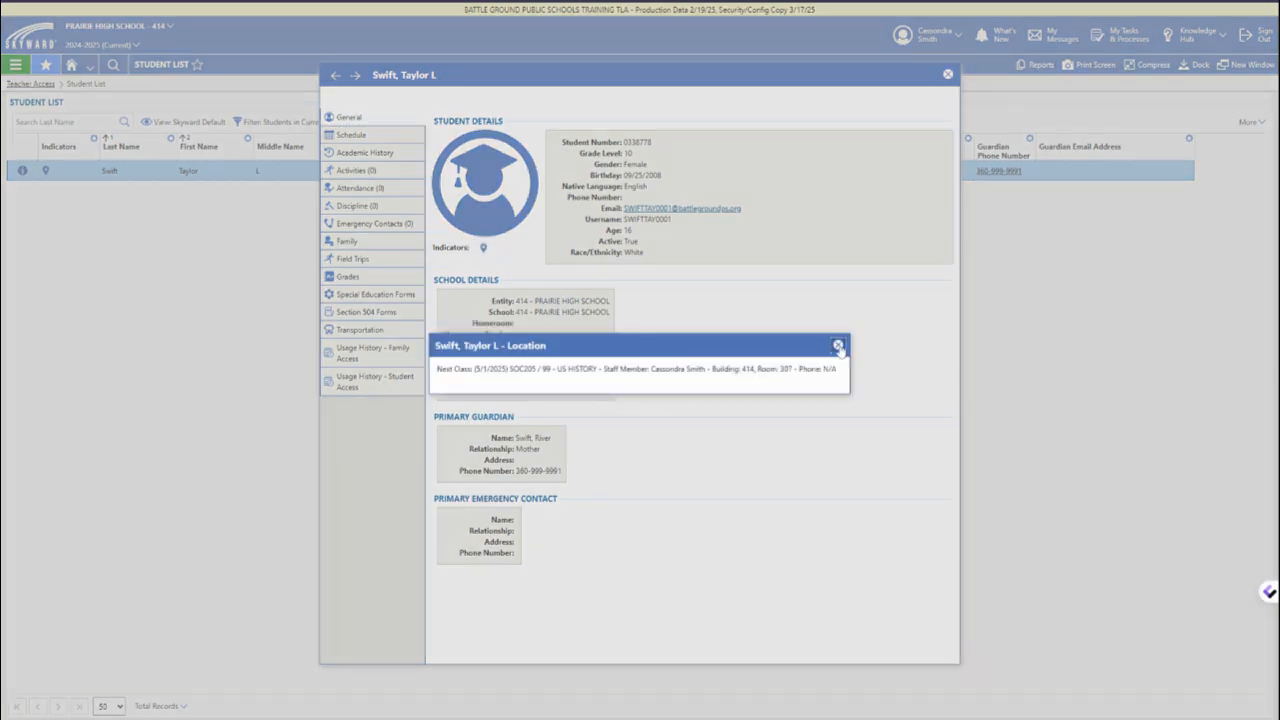
{"action": "left_click", "coordinate": [839, 345]}
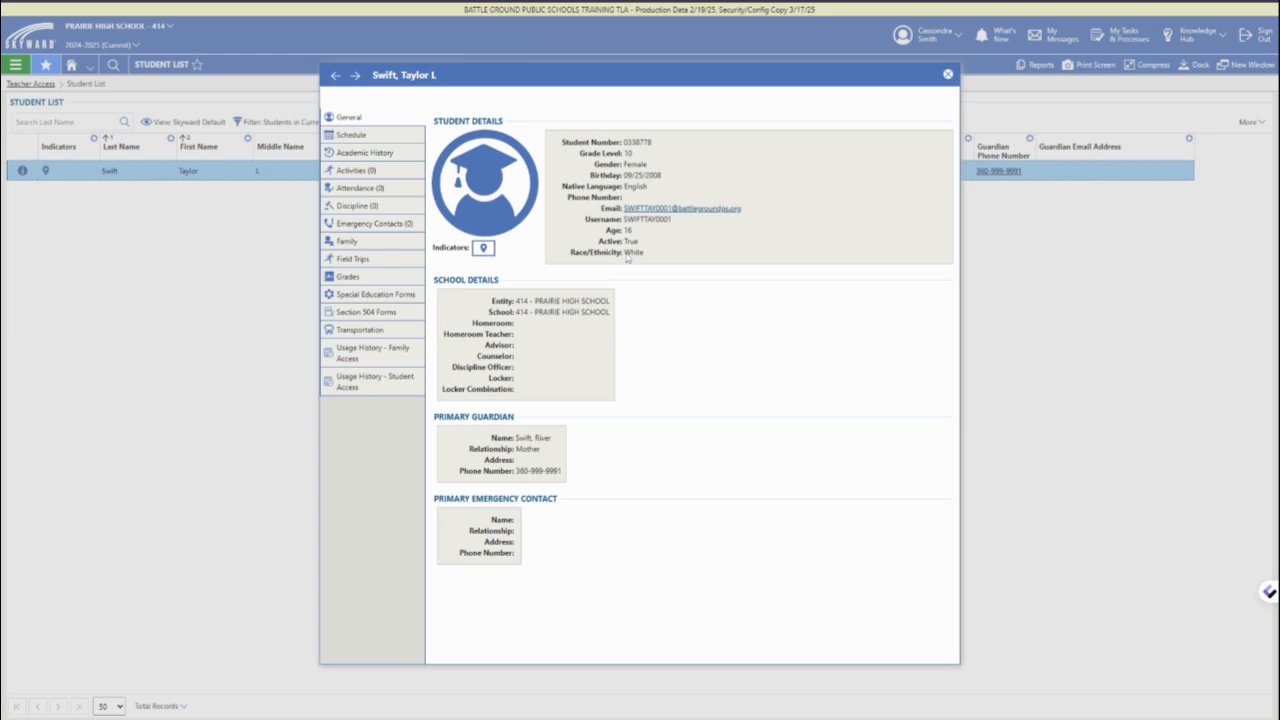
{"action": "left_click", "coordinate": [947, 74]}
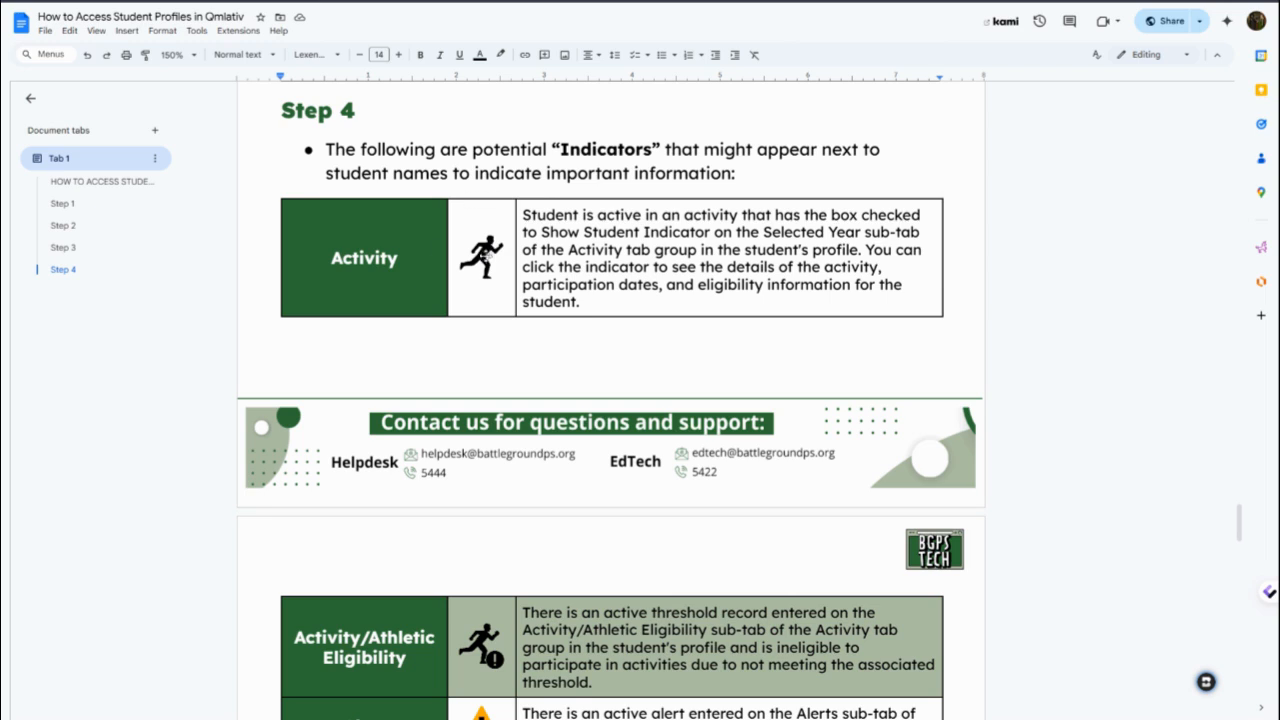
Scroll the Google Doc's indicator tables from Activity/Athletic Eligibility down to Watchlist.
{"action": "scroll", "scroll_direction": "down", "scroll_amount": 3}
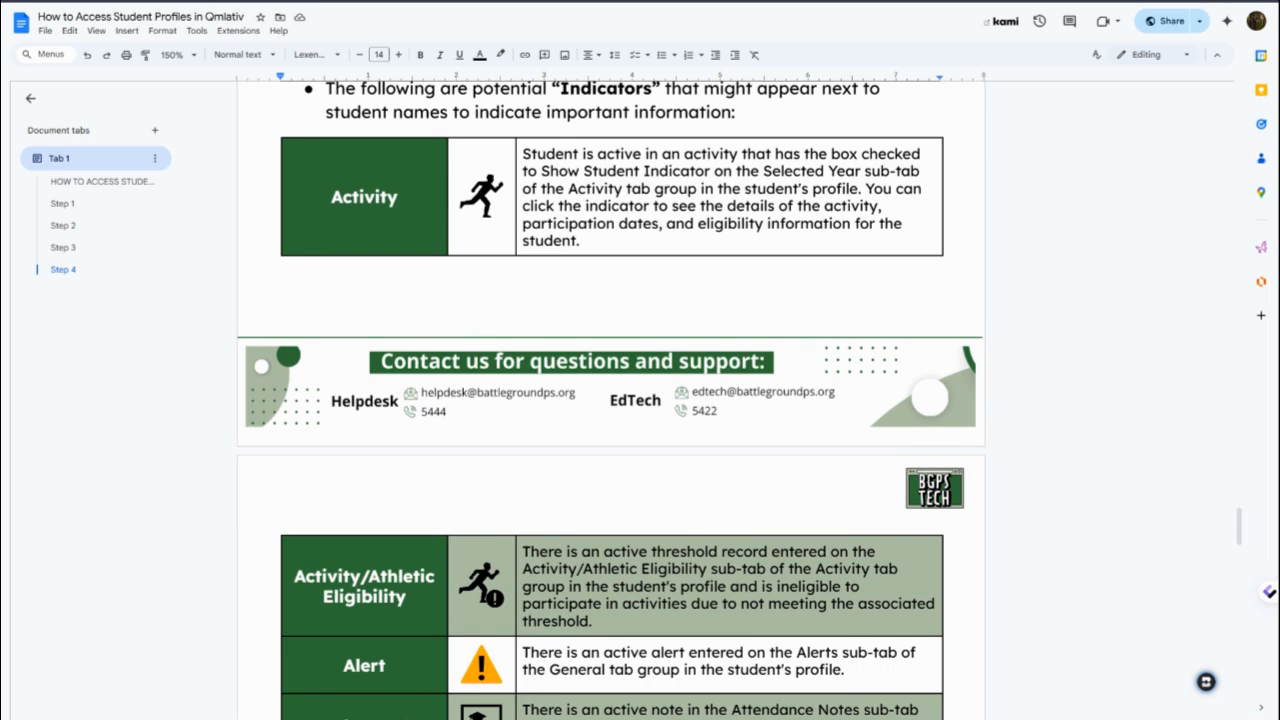
{"action": "scroll", "scroll_direction": "down", "scroll_amount": 3}
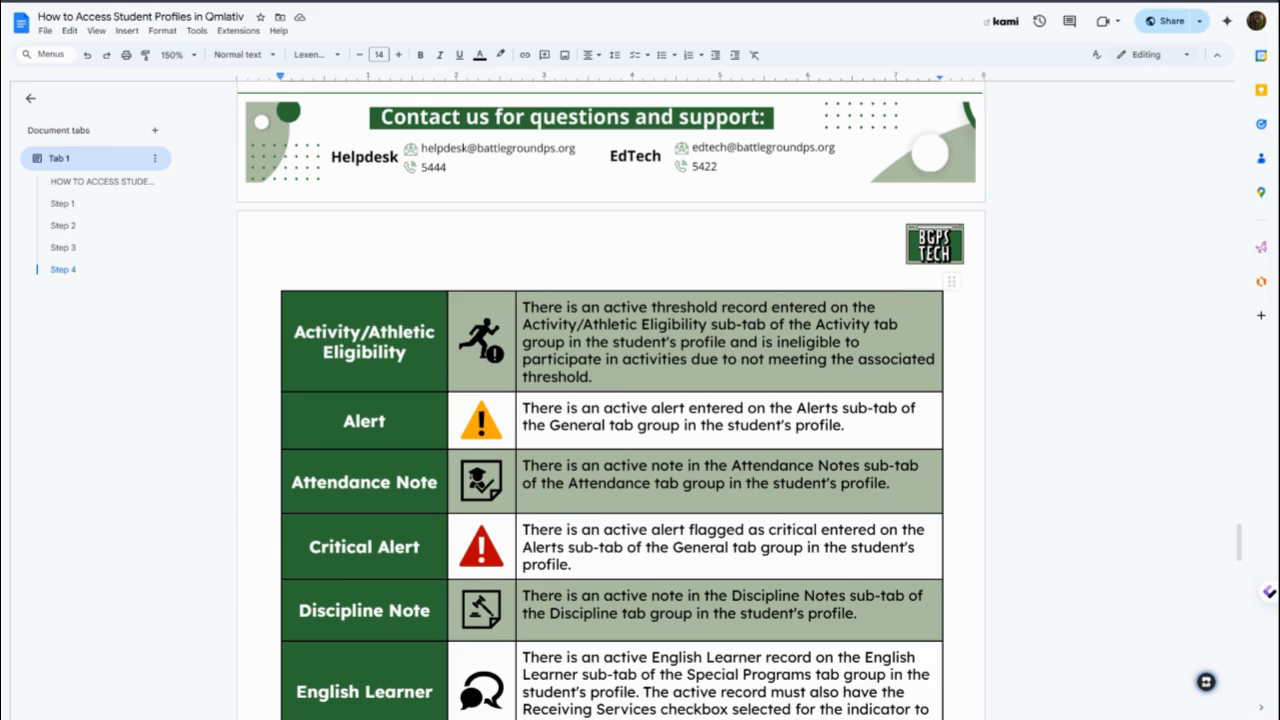
{"action": "scroll", "scroll_direction": "down", "scroll_amount": 3}
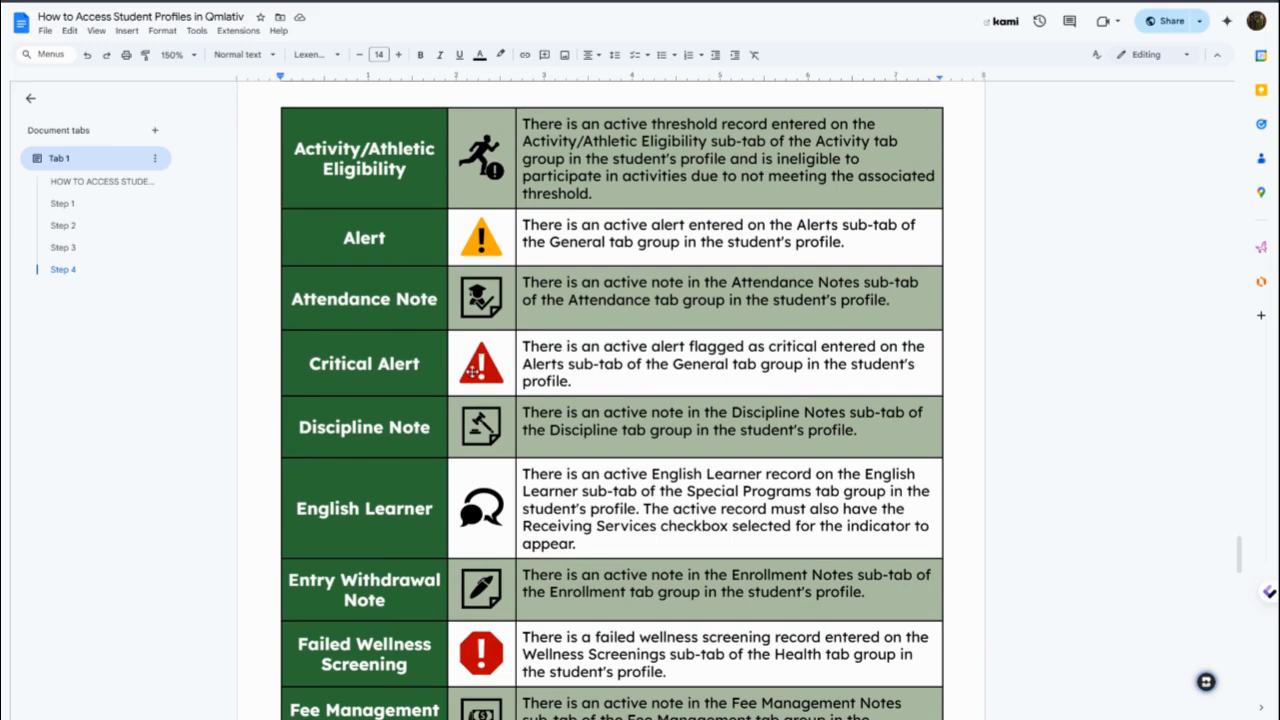
{"action": "scroll", "scroll_direction": "down", "scroll_amount": 3}
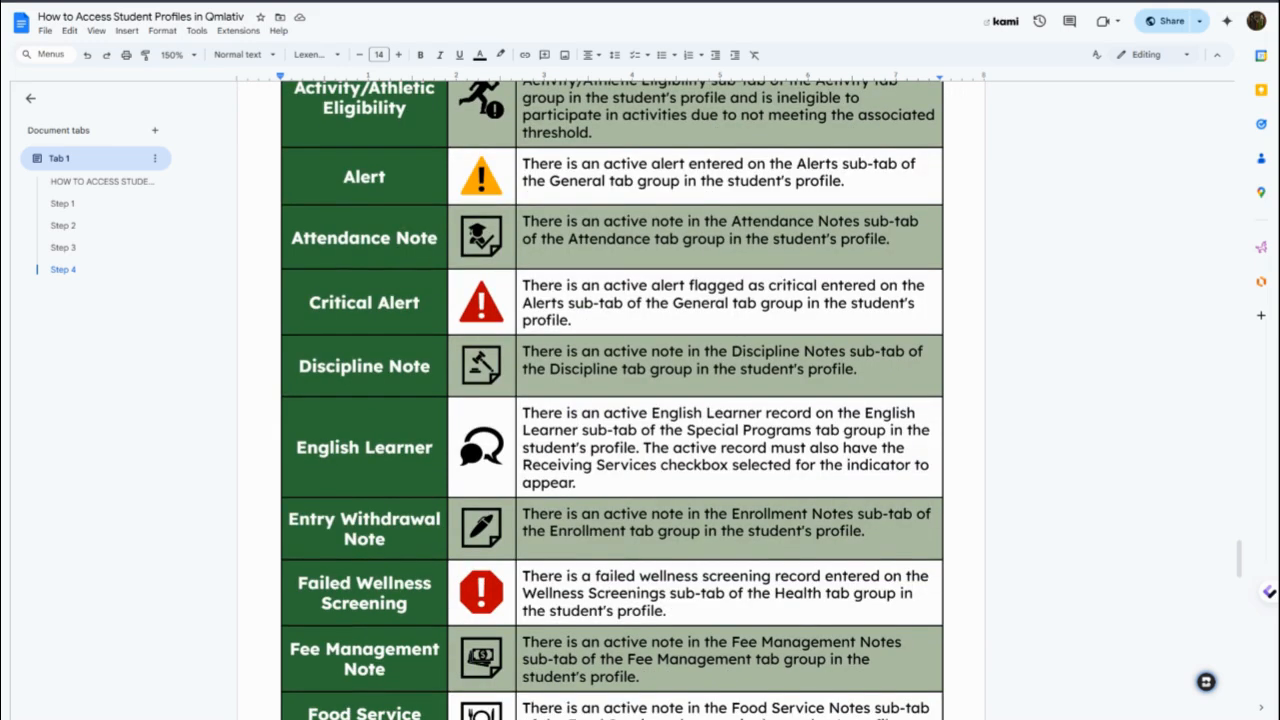
{"action": "scroll", "scroll_direction": "down", "scroll_amount": 3}
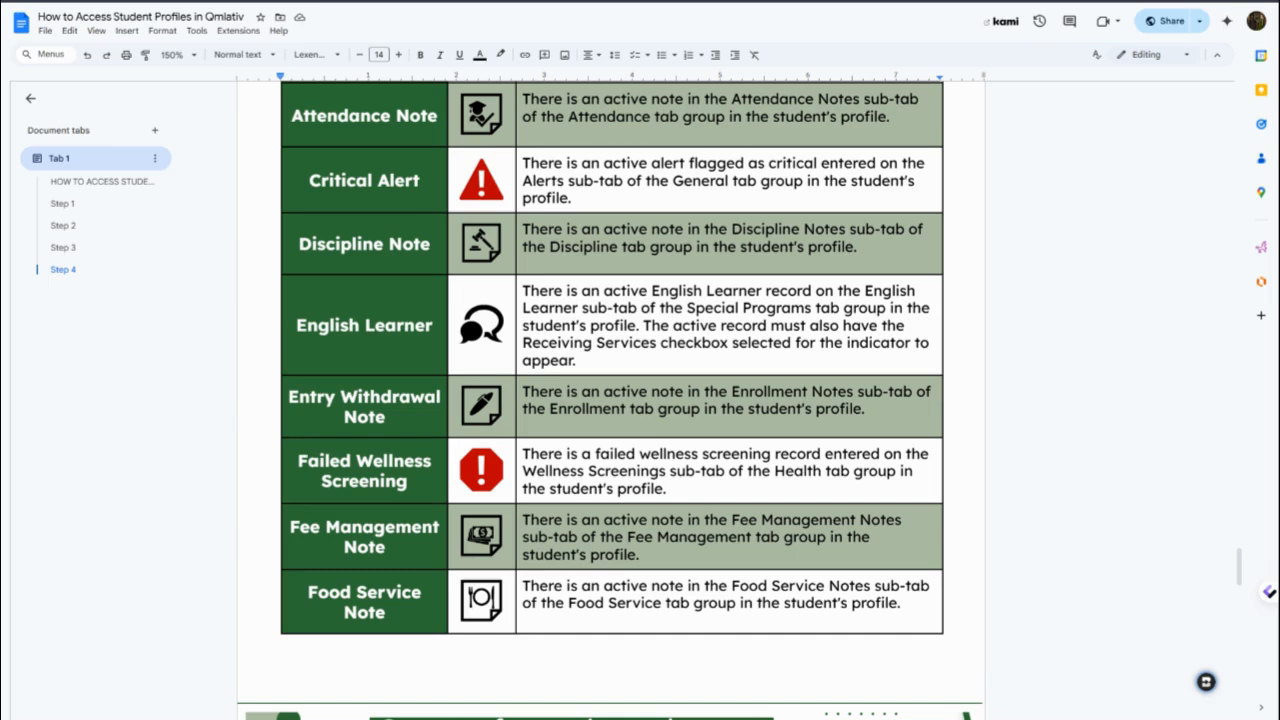
{"action": "scroll", "scroll_direction": "down", "scroll_amount": 3}
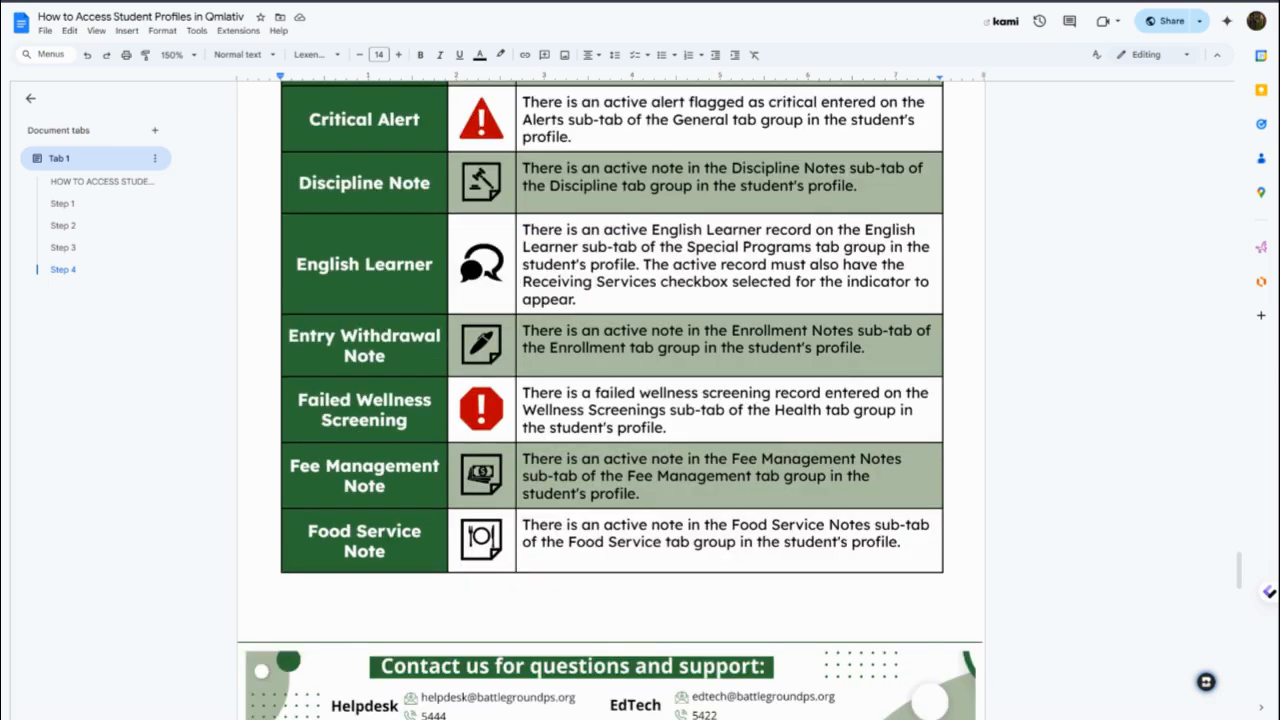
{"action": "scroll", "scroll_direction": "down", "scroll_amount": 3}
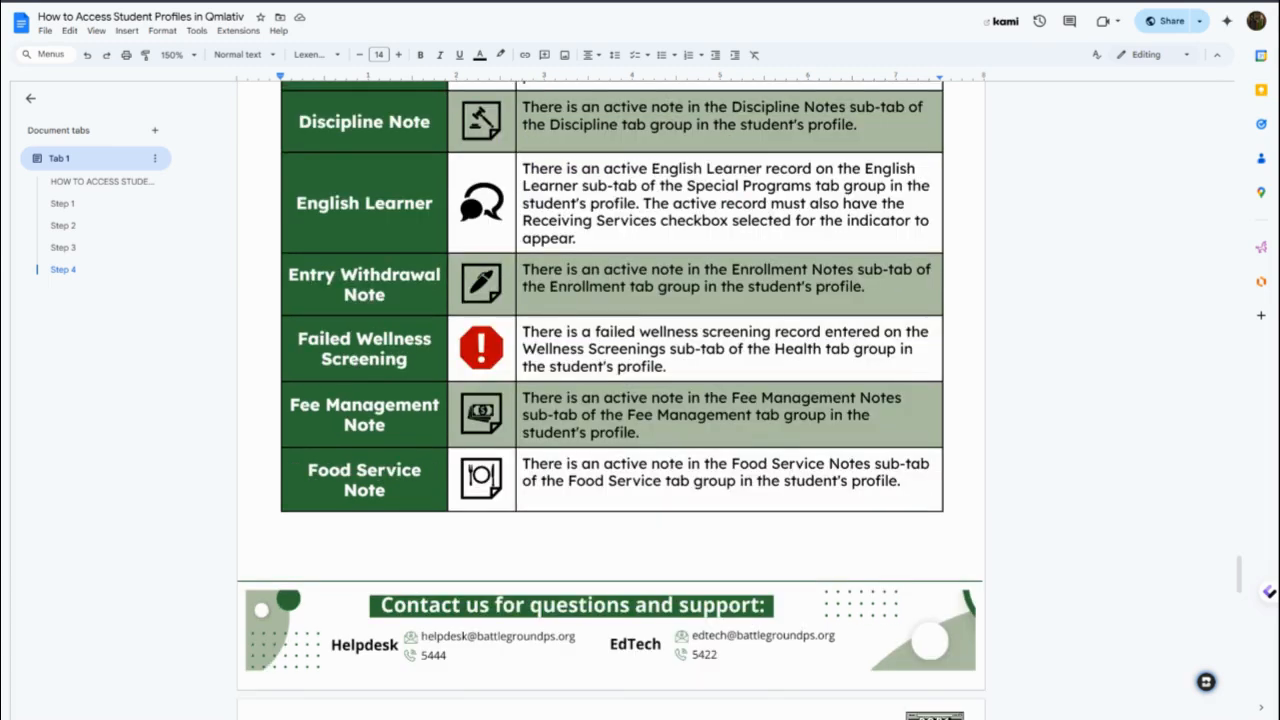
{"action": "scroll", "scroll_direction": "down", "scroll_amount": 3}
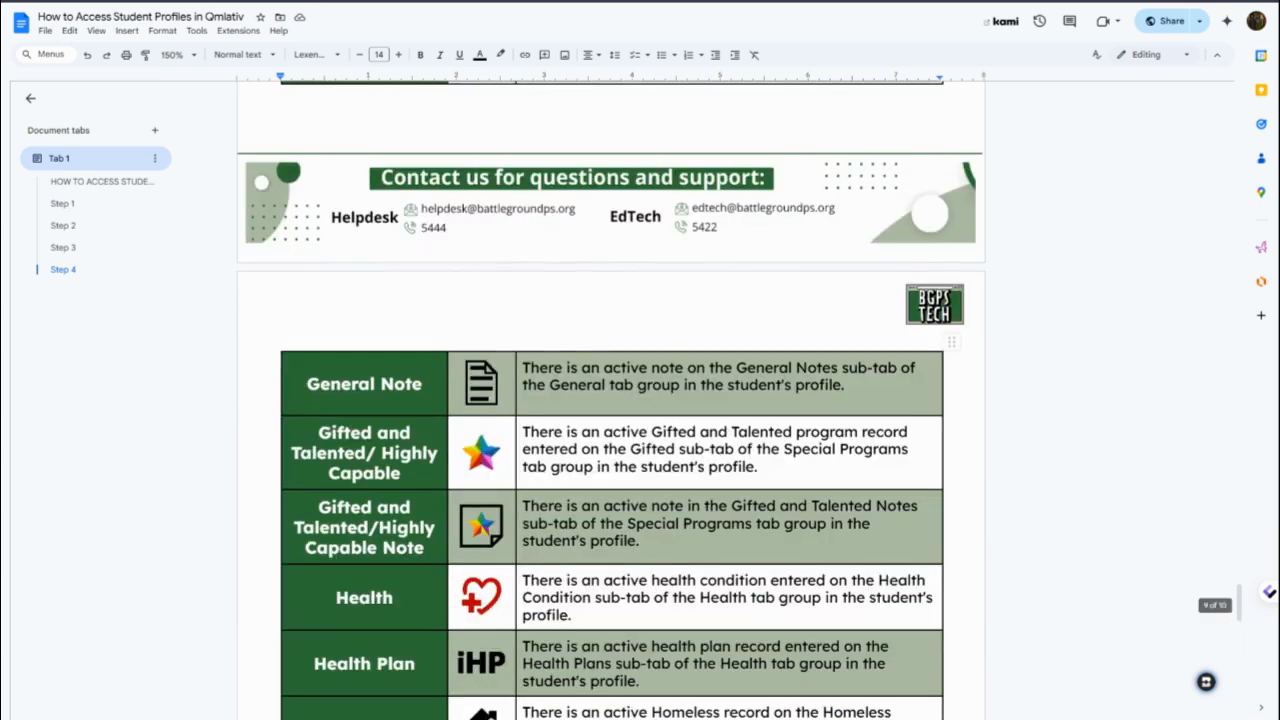
{"action": "scroll", "scroll_direction": "down", "scroll_amount": 3}
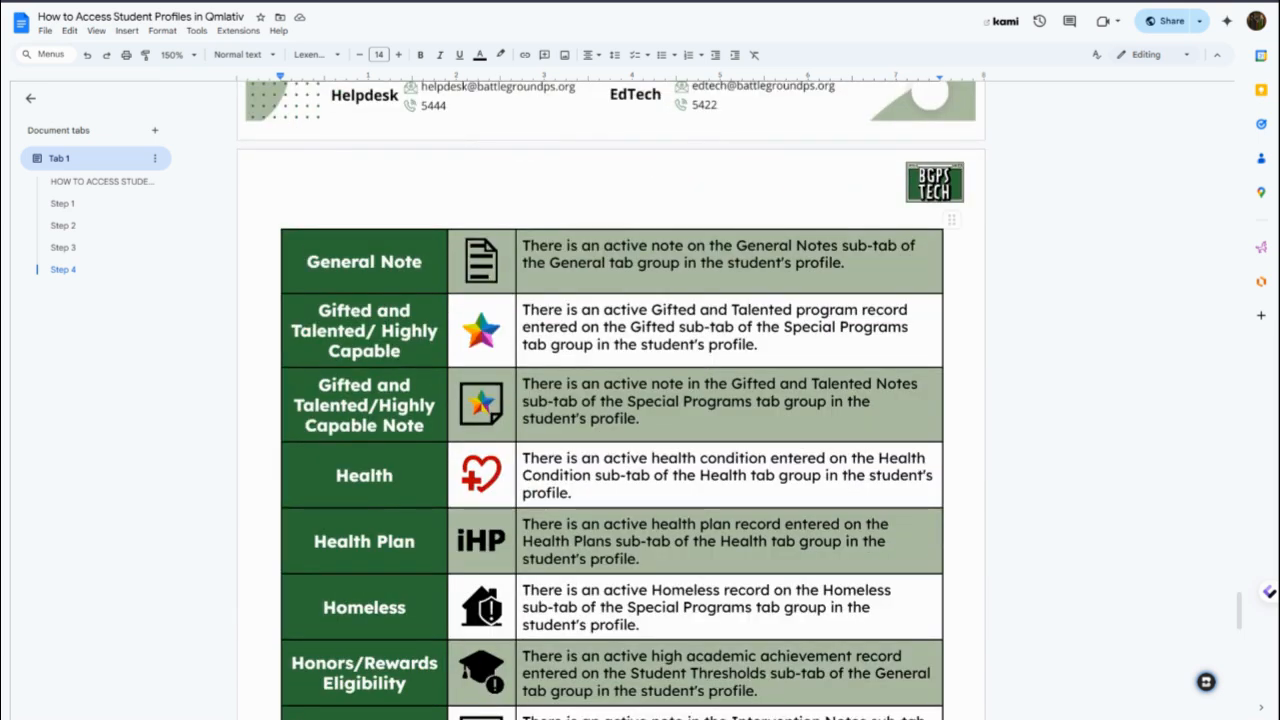
{"action": "scroll", "scroll_direction": "down", "scroll_amount": 3}
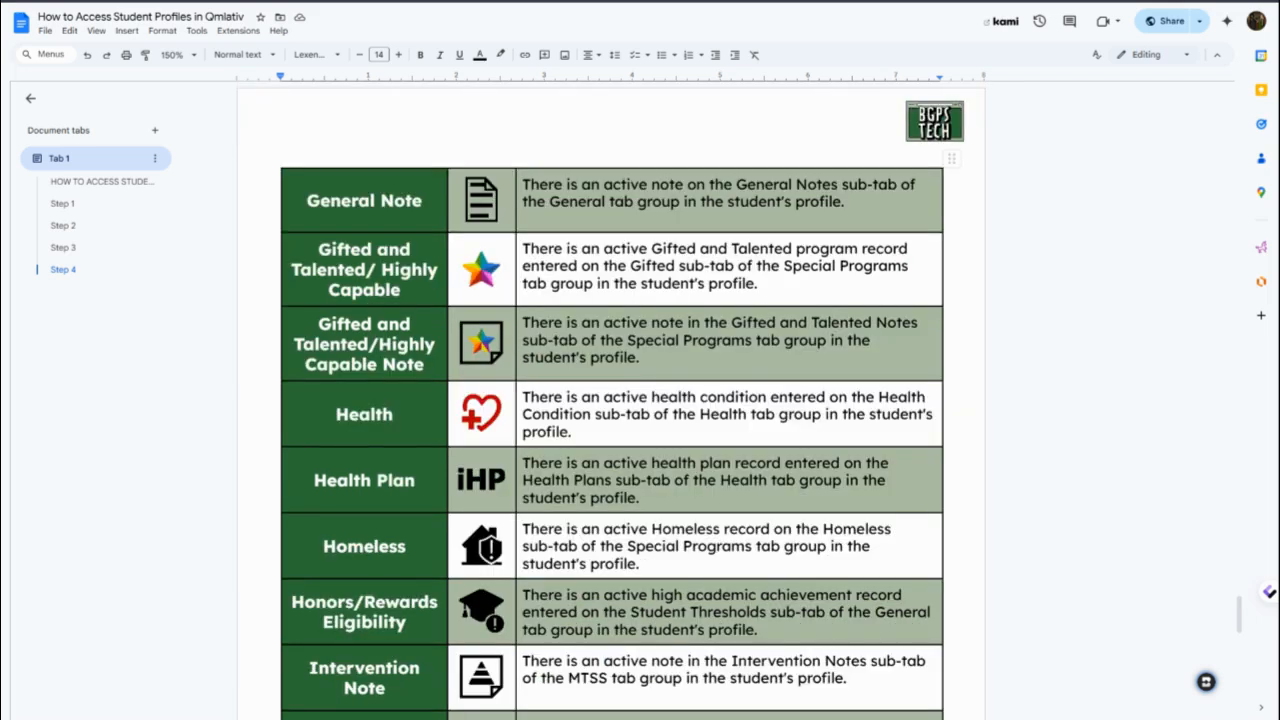
{"action": "scroll", "scroll_direction": "down", "scroll_amount": 3}
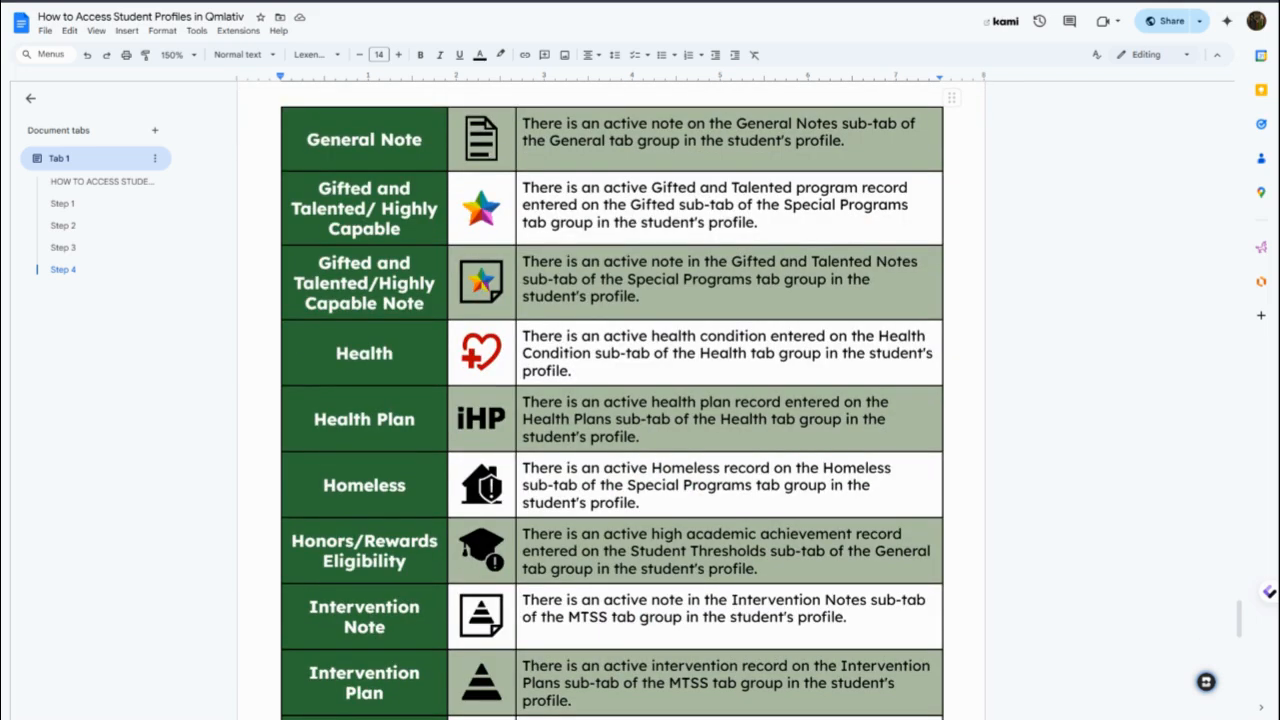
{"action": "scroll", "scroll_direction": "down", "scroll_amount": 3}
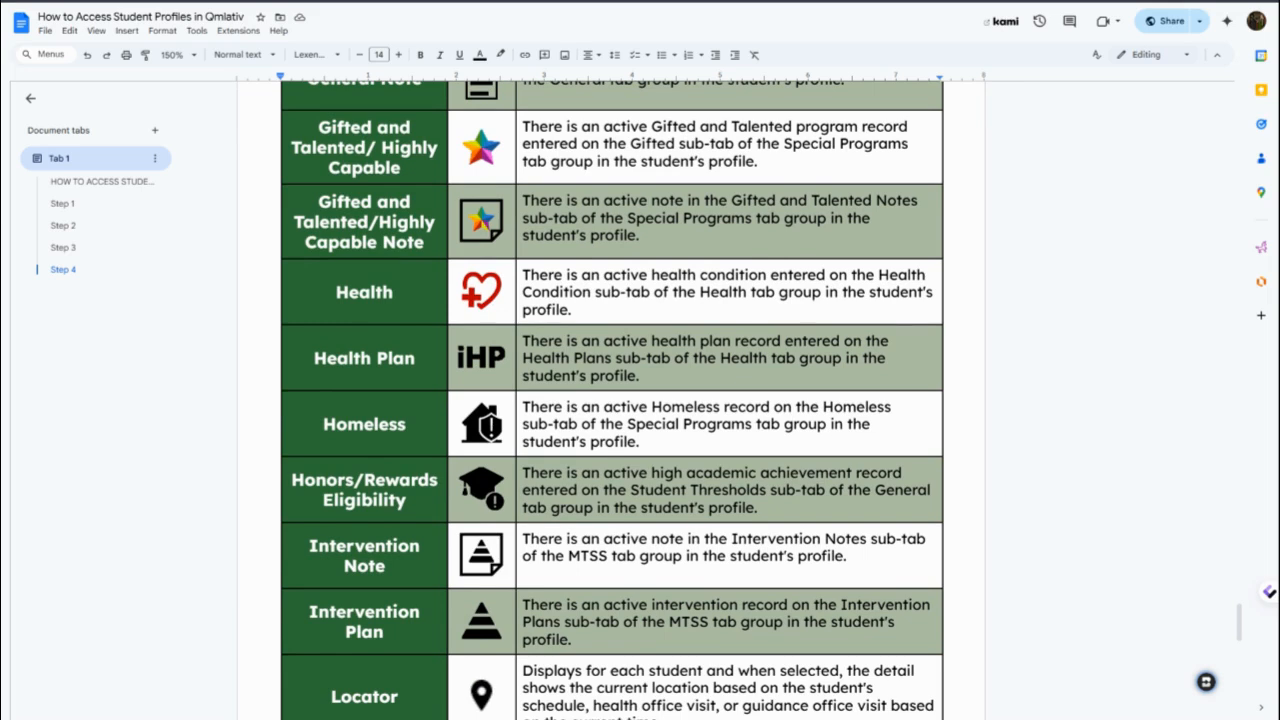
{"action": "scroll", "scroll_direction": "down", "scroll_amount": 3}
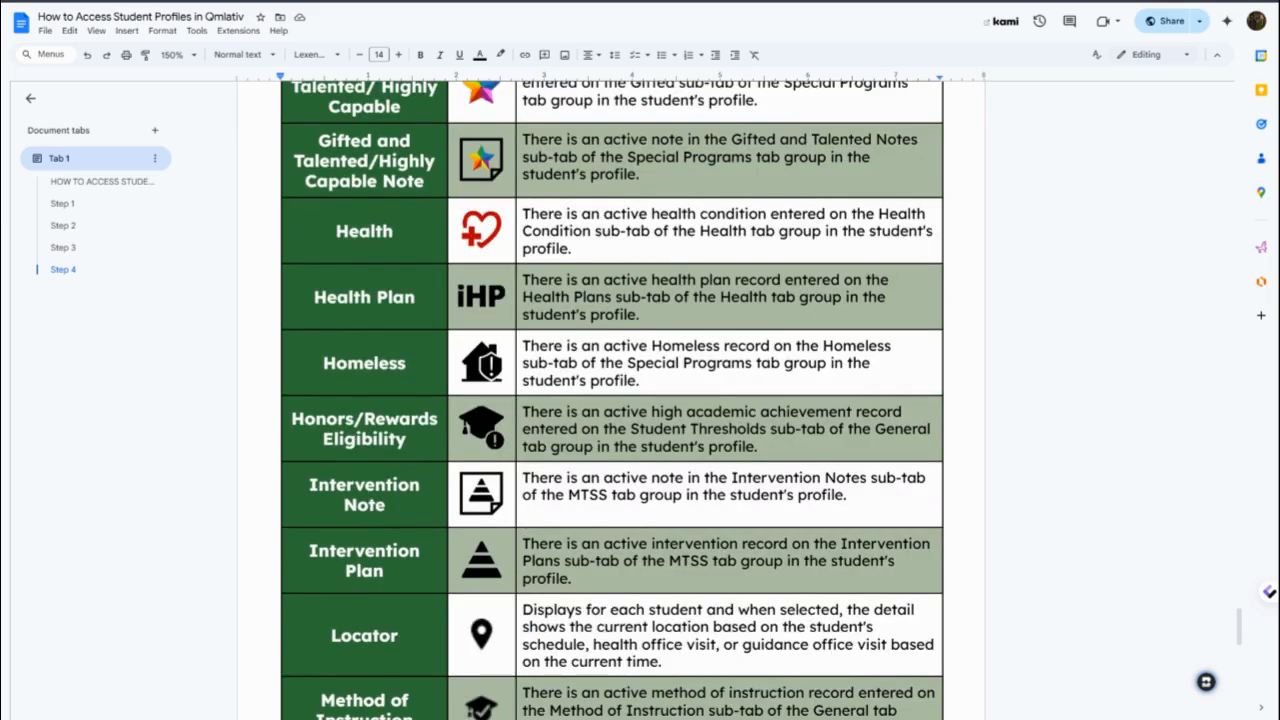
{"action": "scroll", "scroll_direction": "down", "scroll_amount": 3}
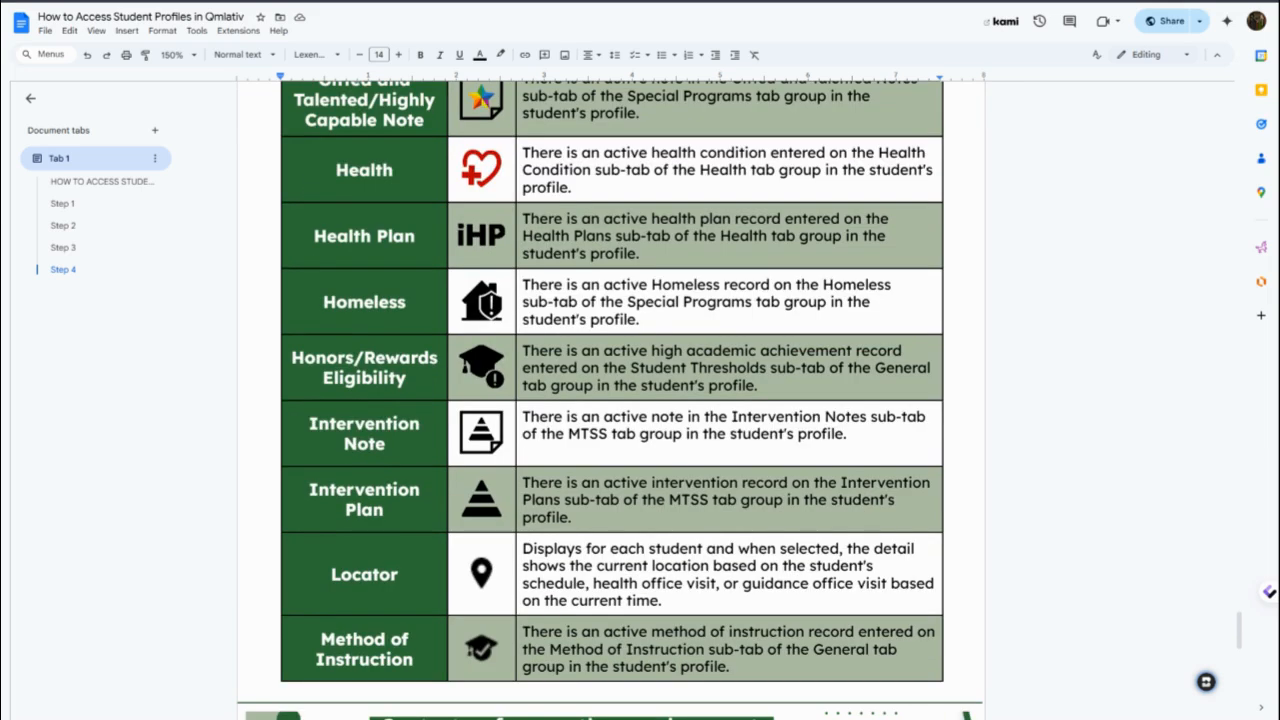
{"action": "scroll", "scroll_direction": "down", "scroll_amount": 3}
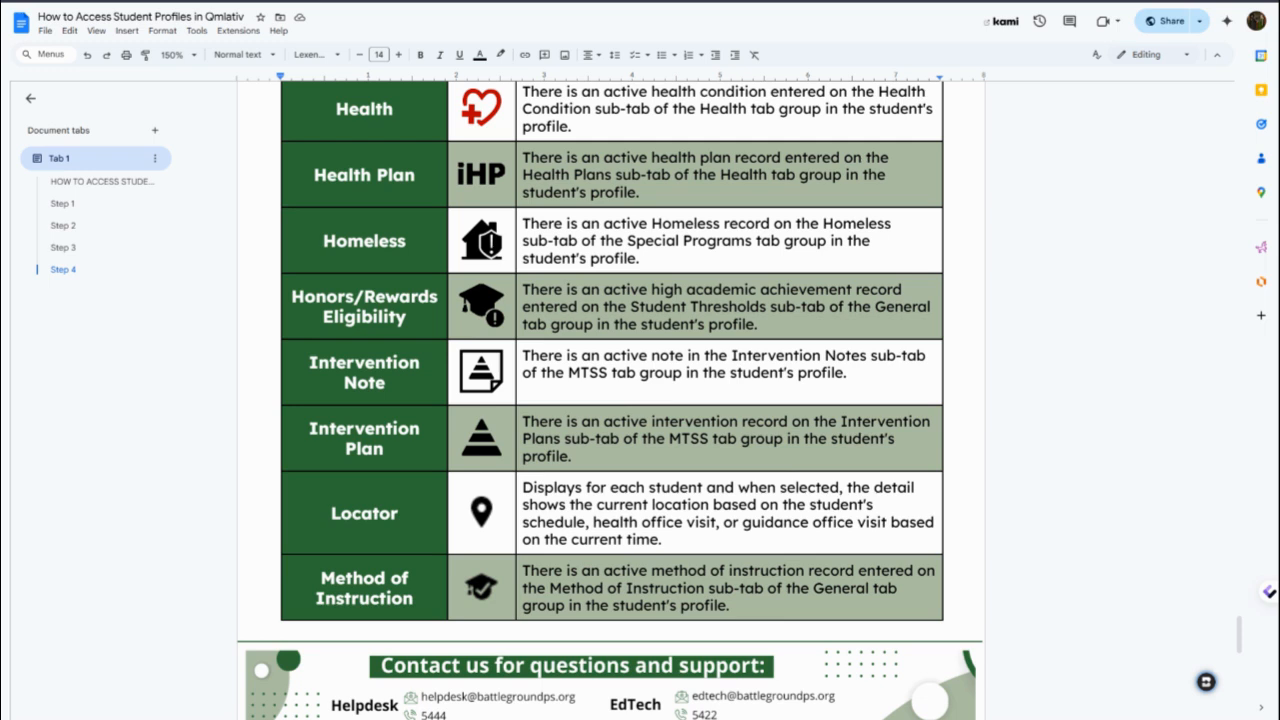
{"action": "scroll", "scroll_direction": "down", "scroll_amount": 3}
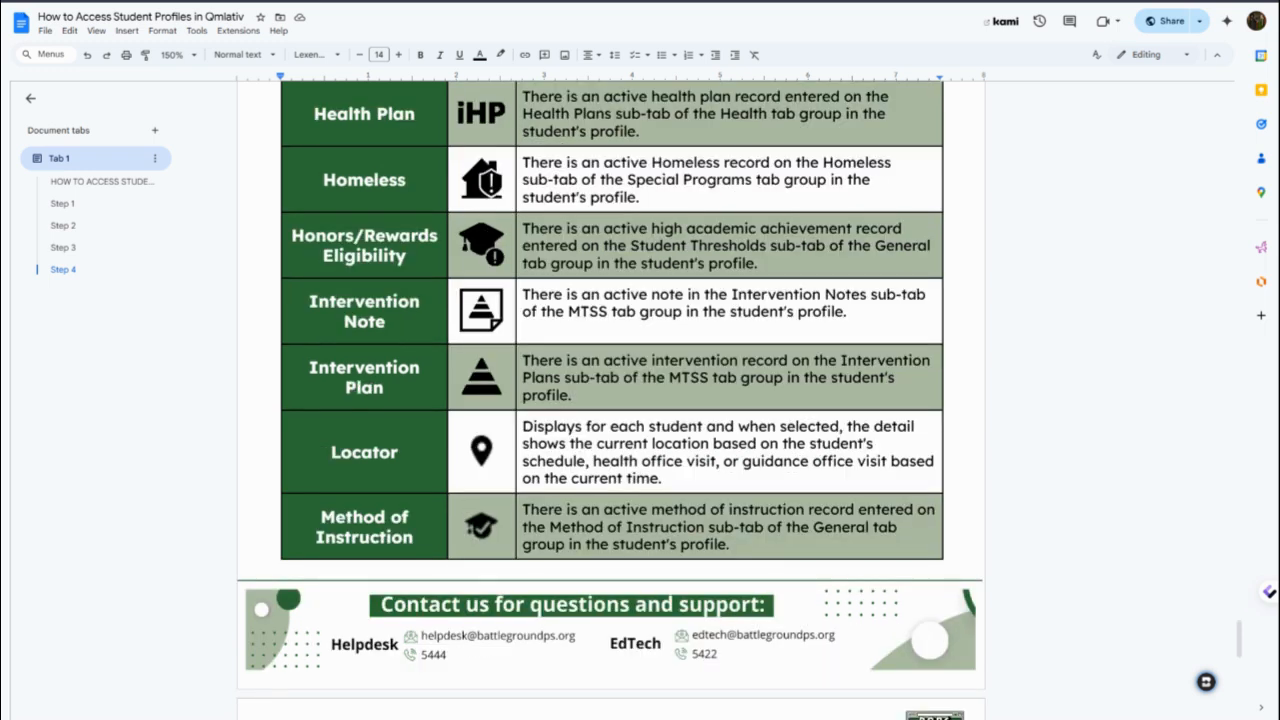
{"action": "scroll", "scroll_direction": "down", "scroll_amount": 3}
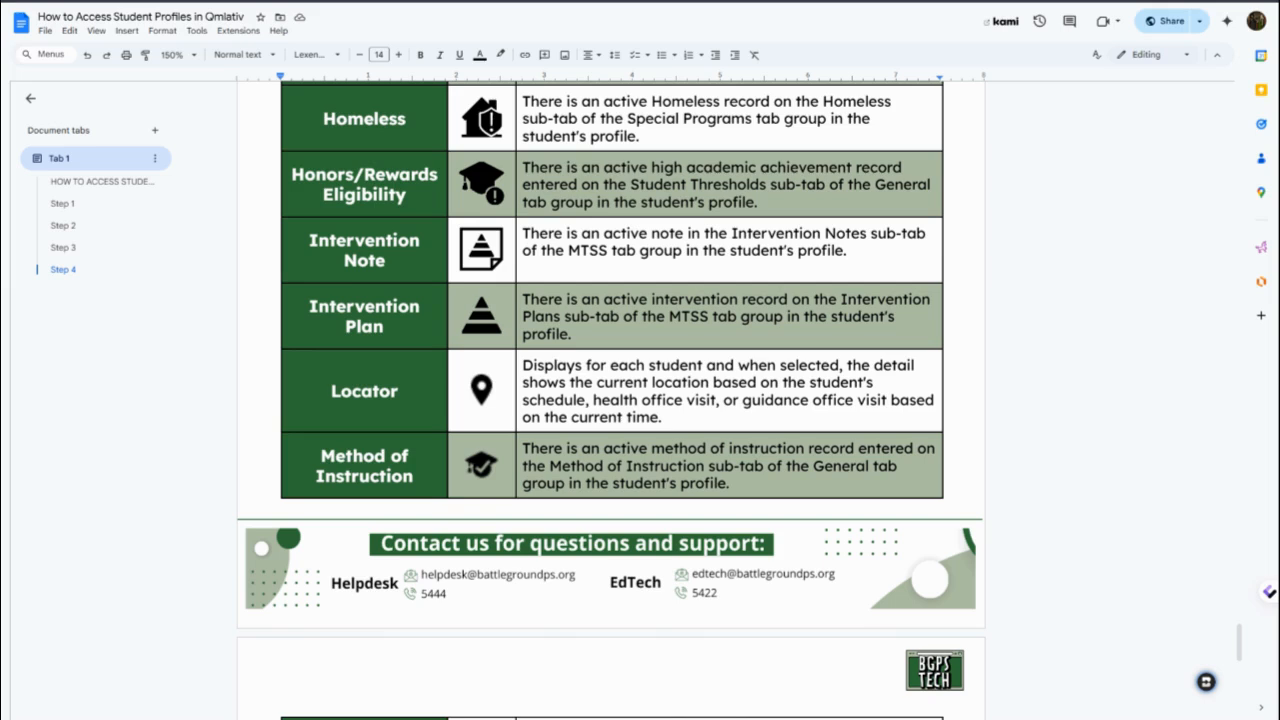
{"action": "scroll", "scroll_direction": "down", "scroll_amount": 3}
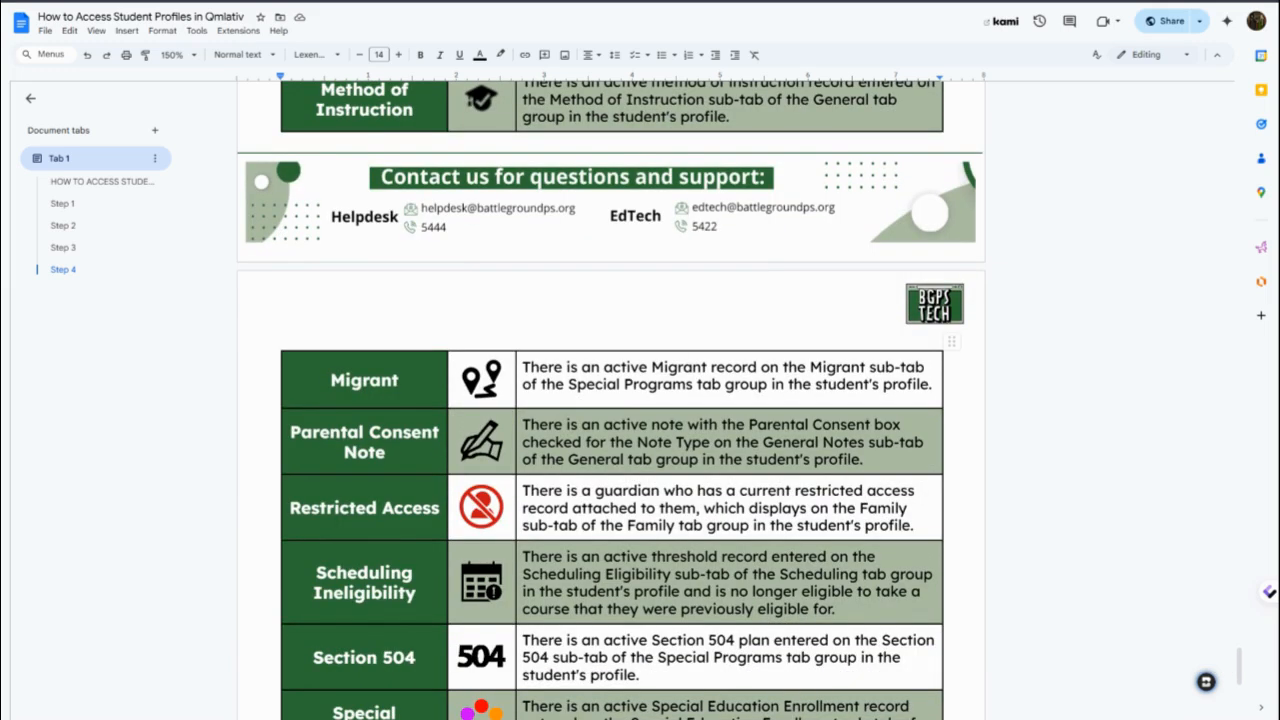
{"action": "scroll", "scroll_direction": "down", "scroll_amount": 3}
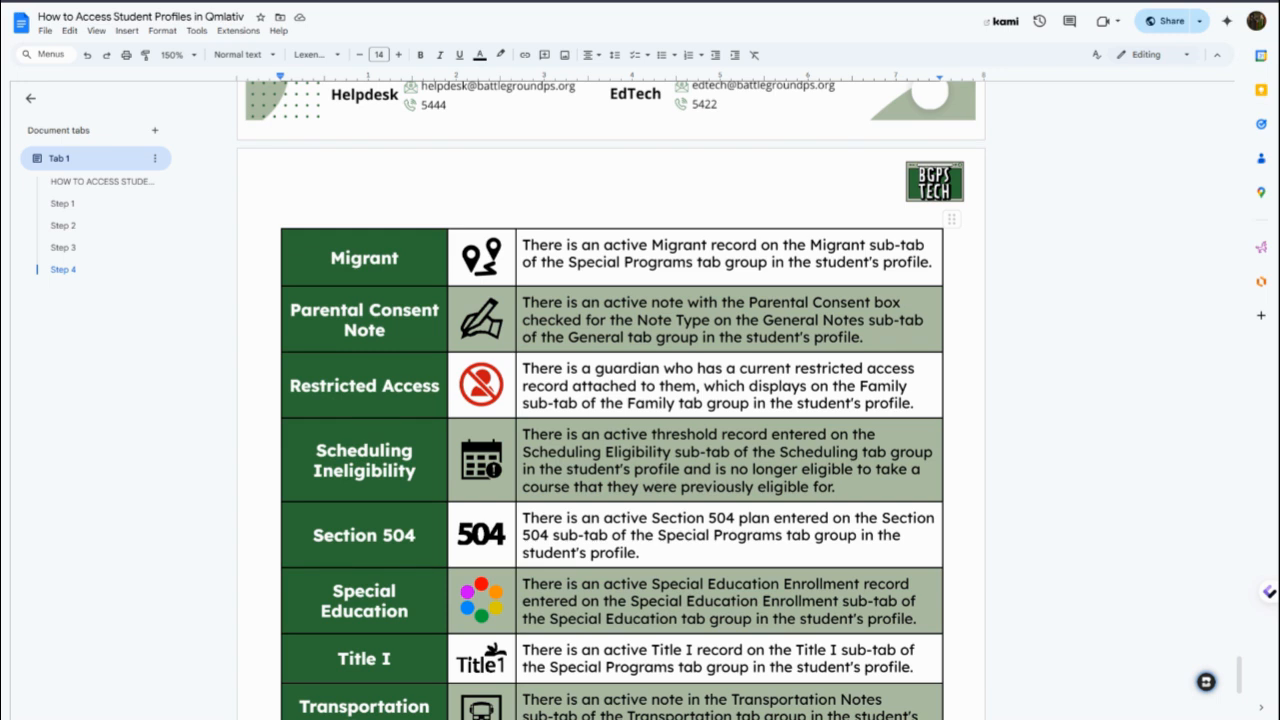
{"action": "scroll", "scroll_direction": "down", "scroll_amount": 3}
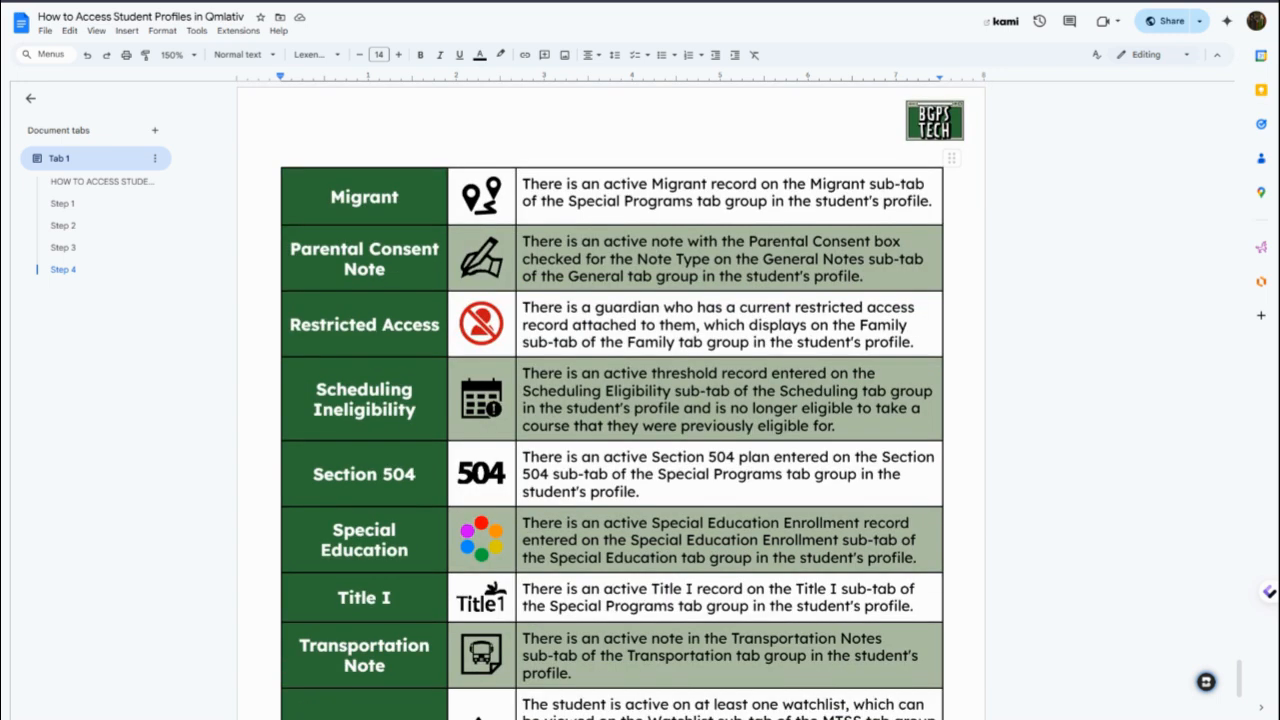
{"action": "scroll", "scroll_direction": "down", "scroll_amount": 3}
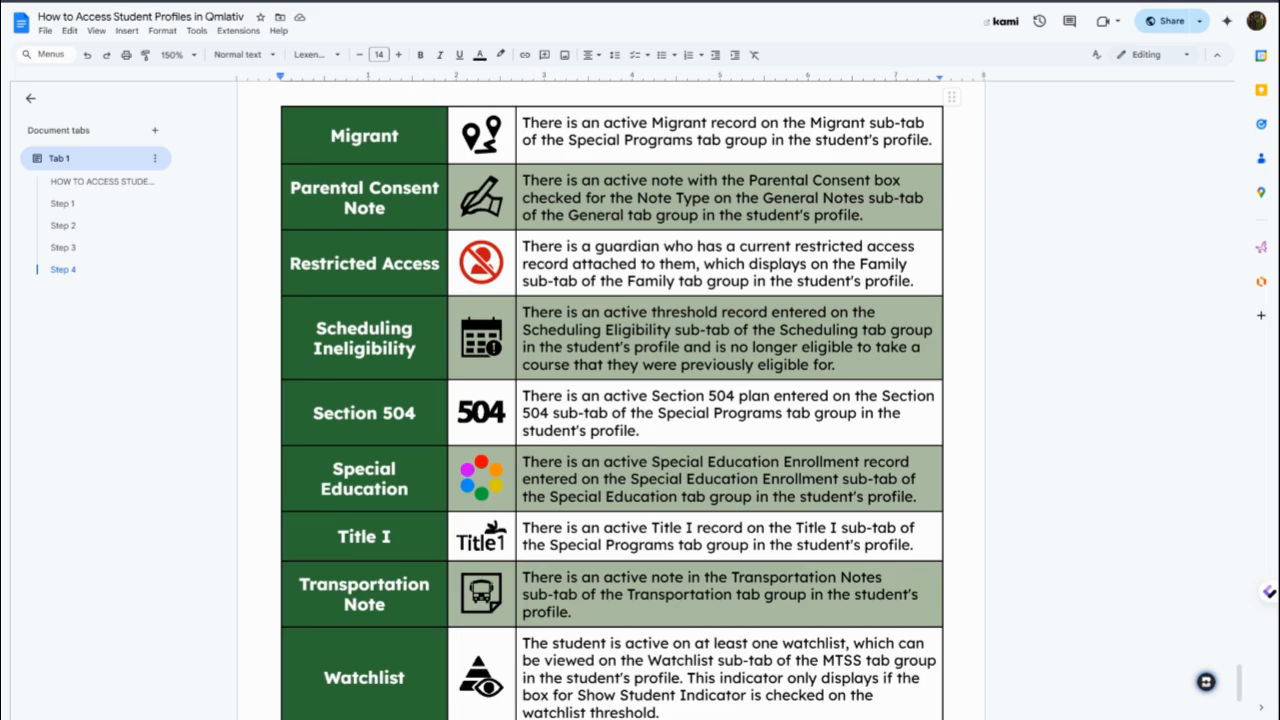
{"action": "scroll", "scroll_direction": "down", "scroll_amount": 3}
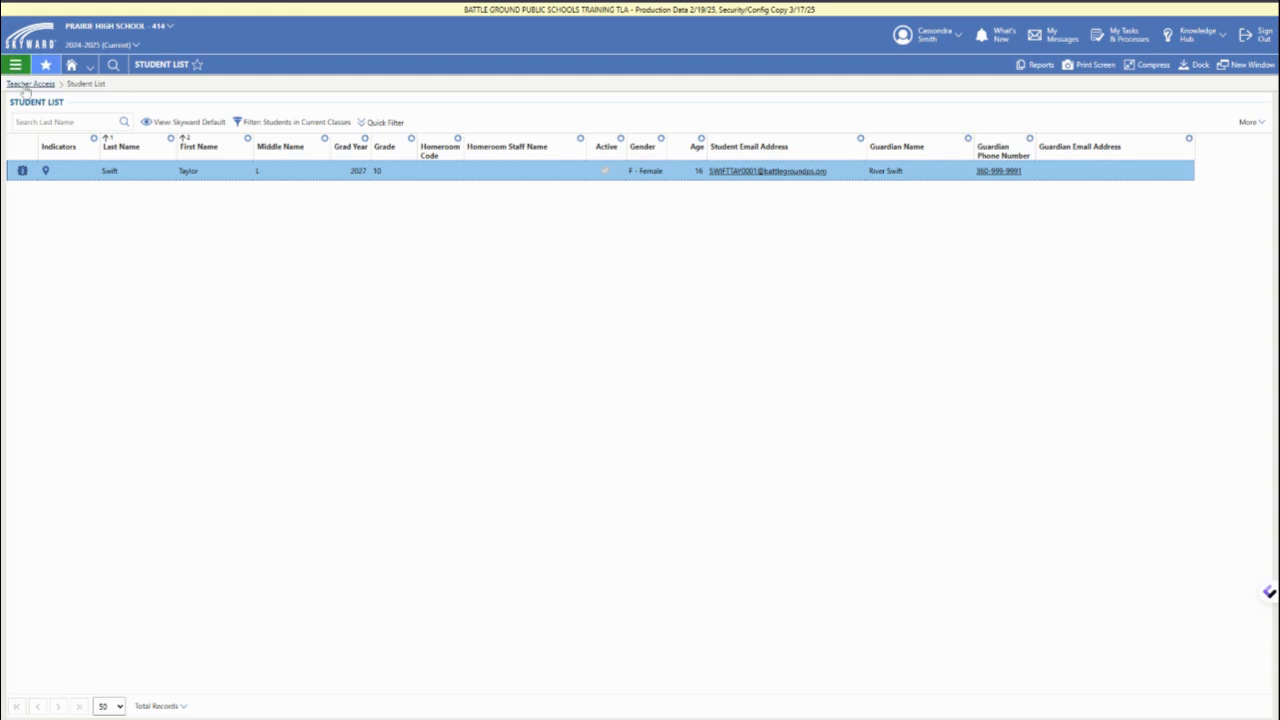
Return to the Teacher Access home and reach the Gradebook Class List with Homeroom and US History.
{"action": "left_click", "coordinate": [30, 83]}
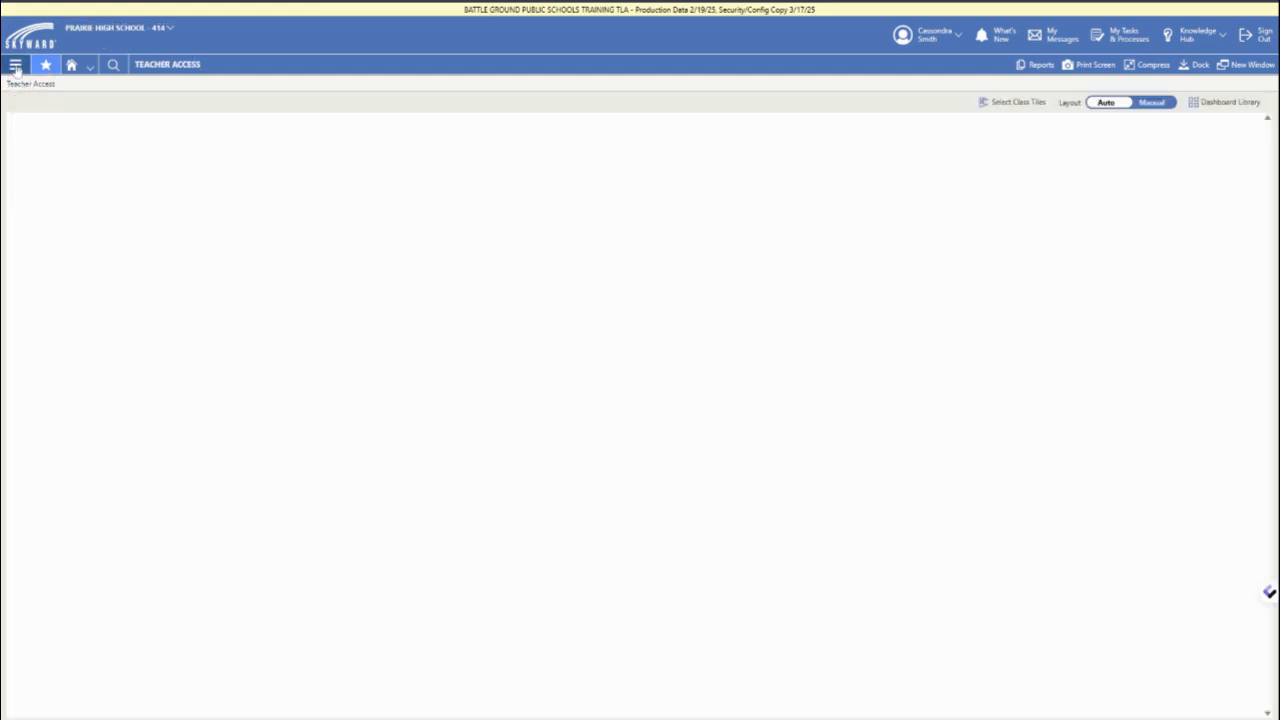
{"action": "left_click", "coordinate": [15, 64]}
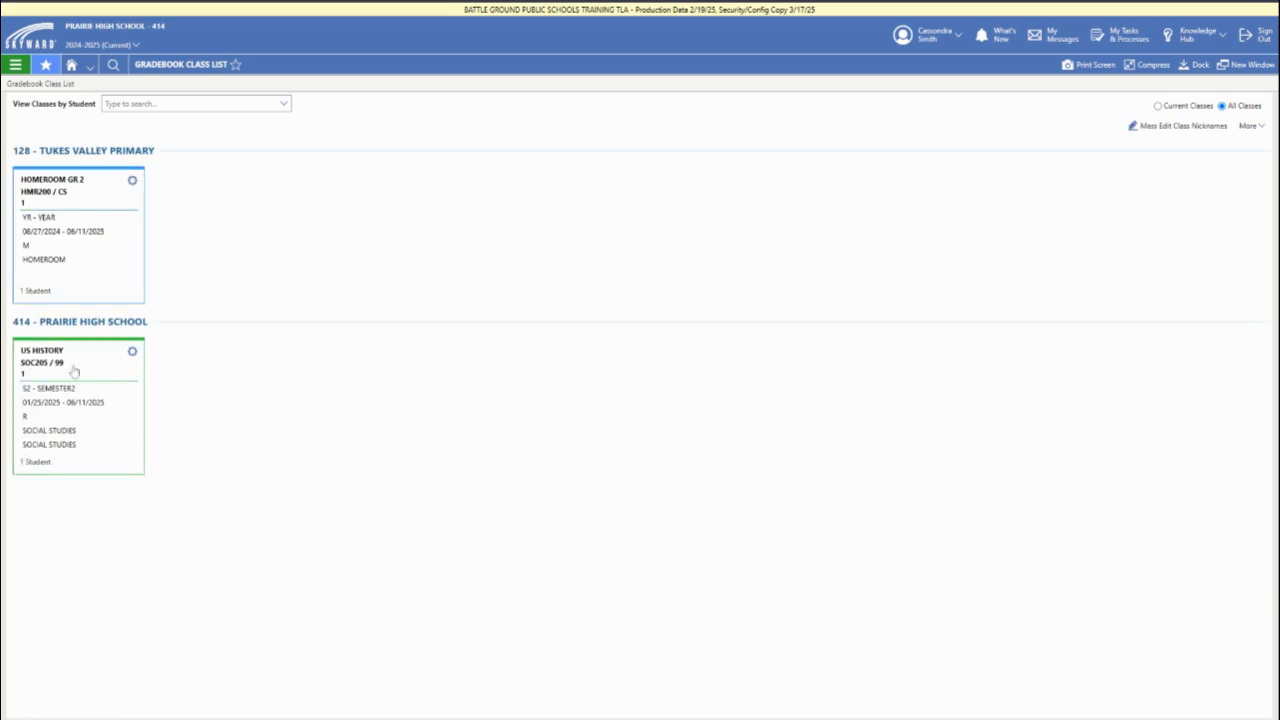
{"action": "left_click", "coordinate": [78, 360]}
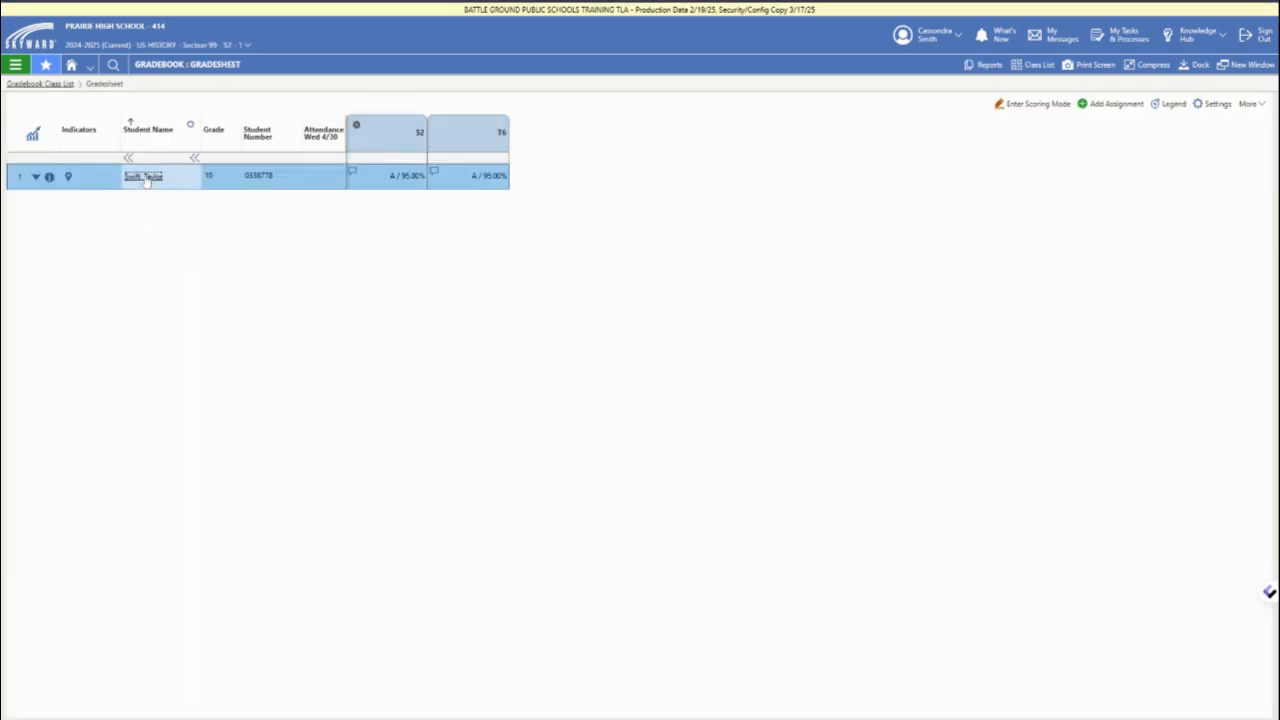
{"action": "left_click", "coordinate": [142, 176]}
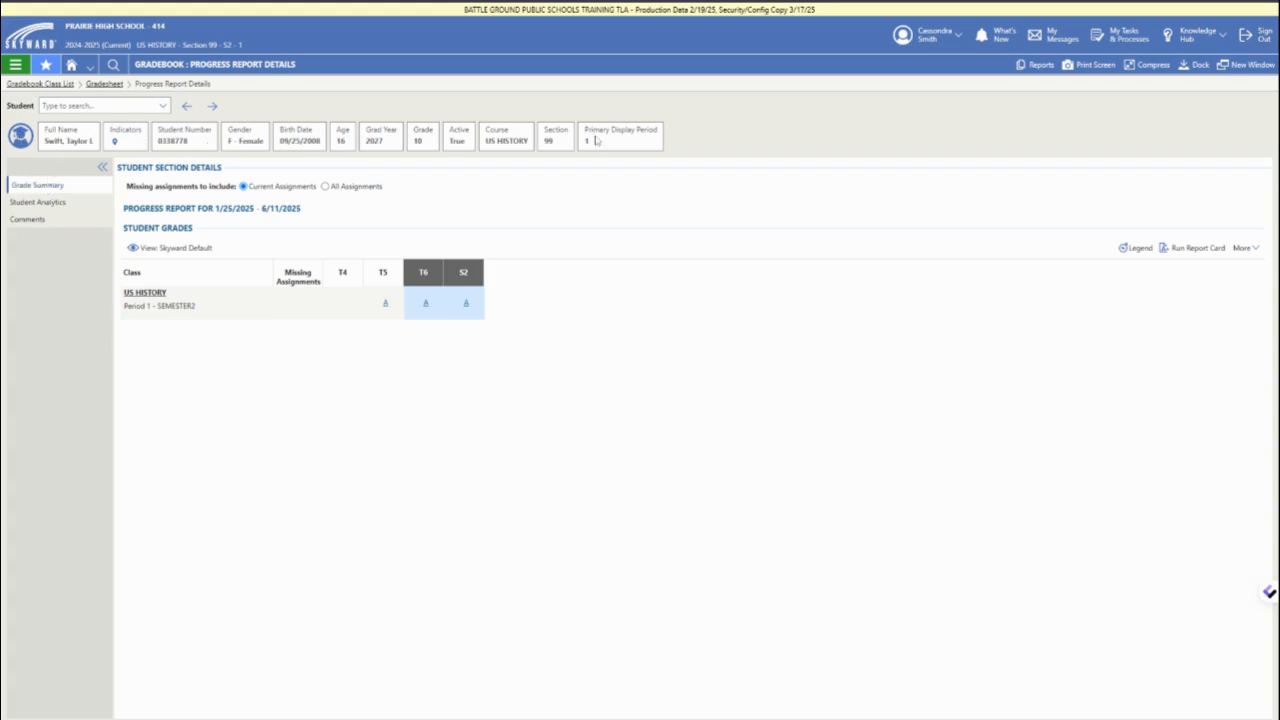
{"action": "mouse_move", "coordinate": [265, 145]}
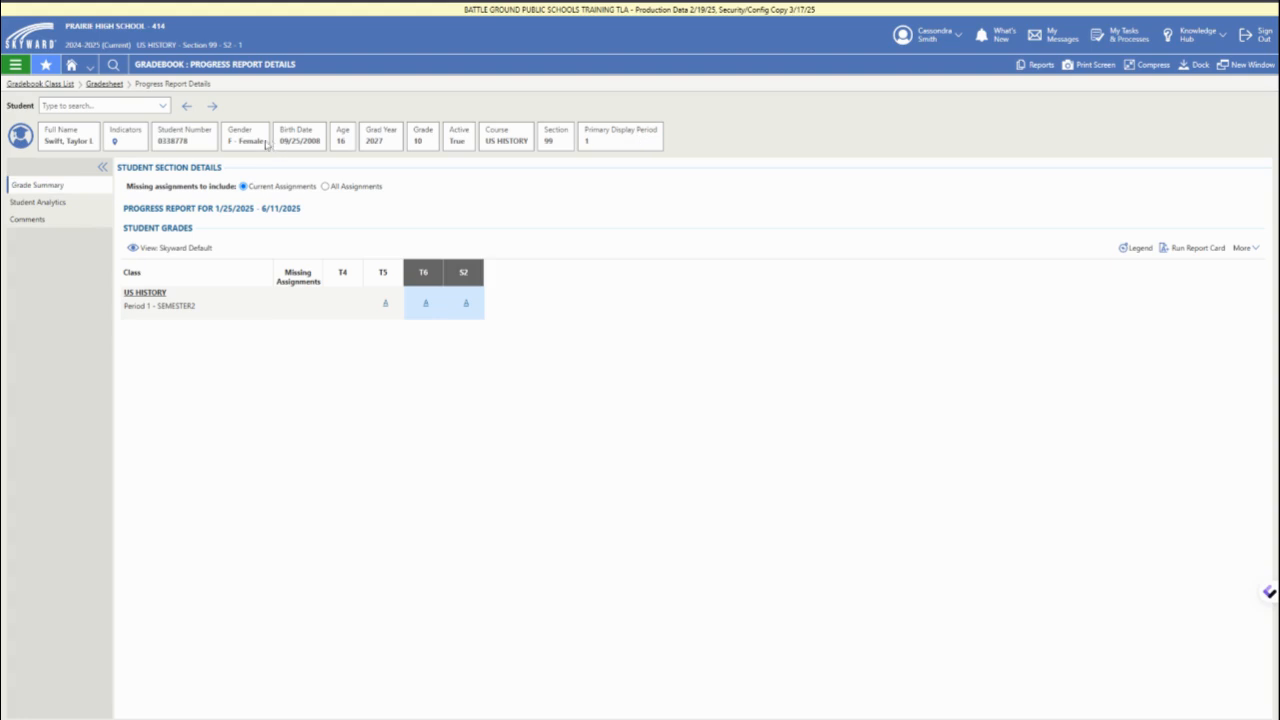
{"action": "mouse_move", "coordinate": [63, 172]}
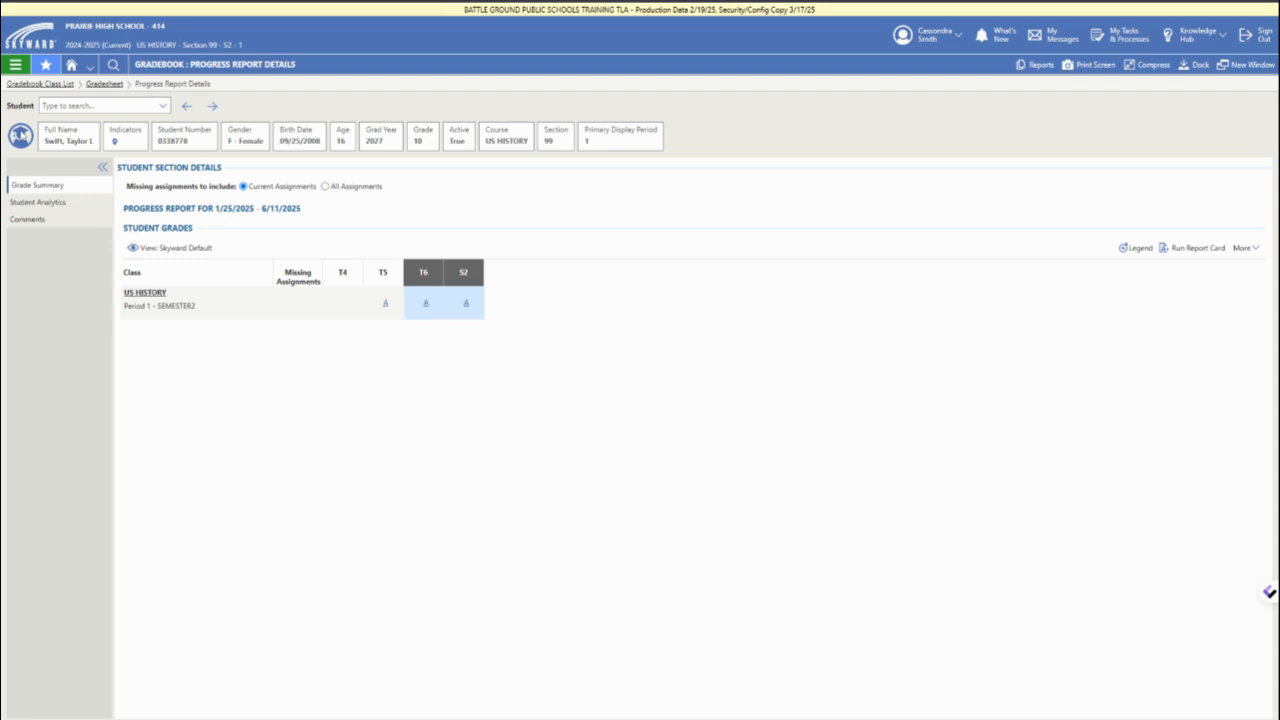
{"action": "left_click", "coordinate": [39, 202]}
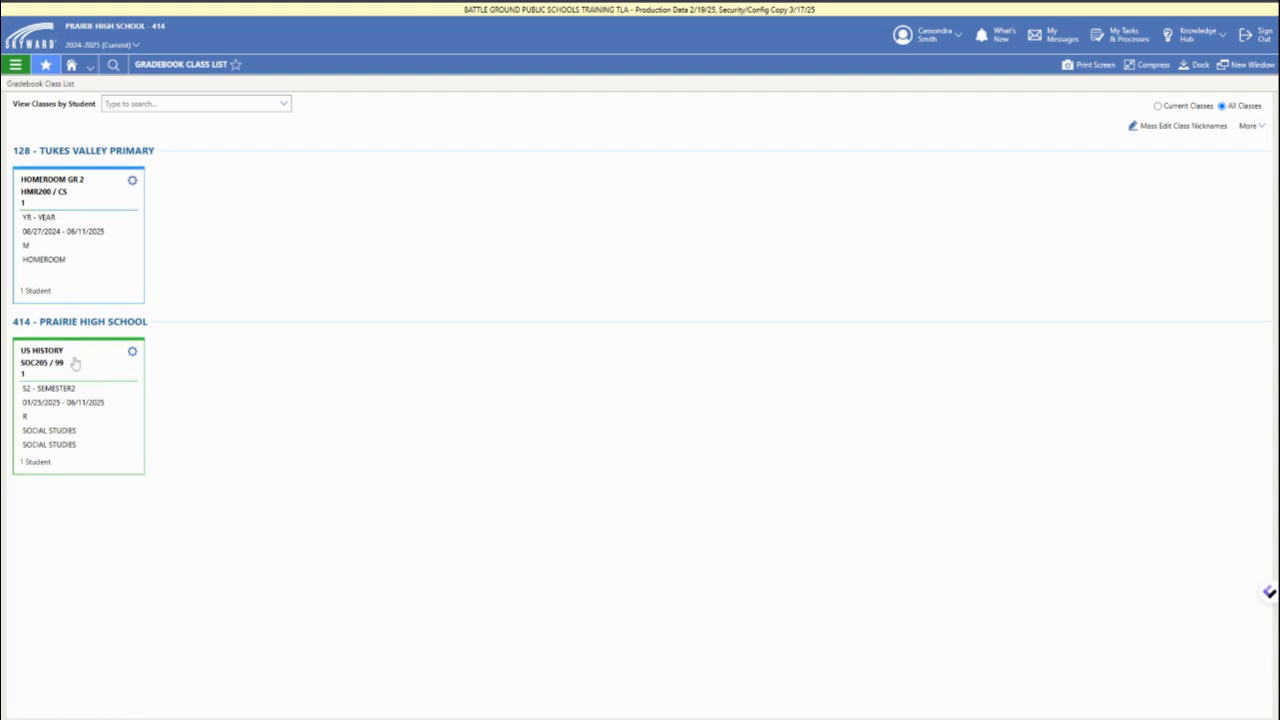
{"action": "mouse_move", "coordinate": [62, 361]}
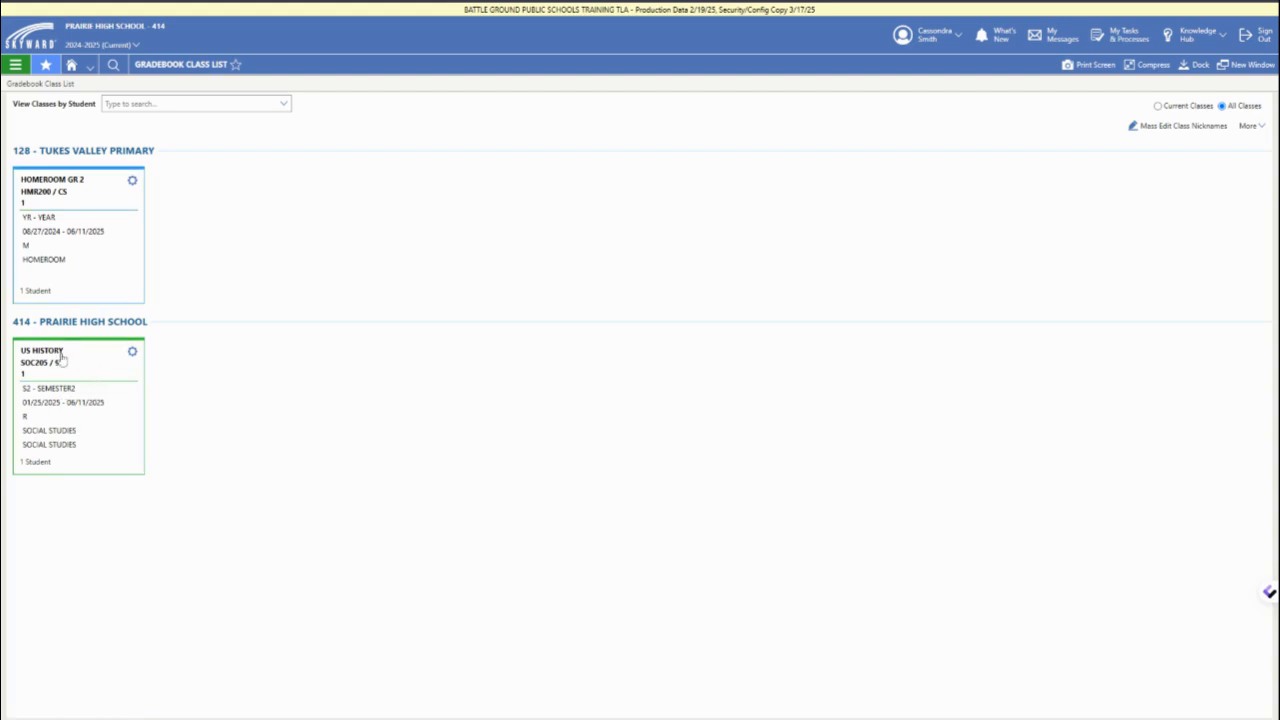